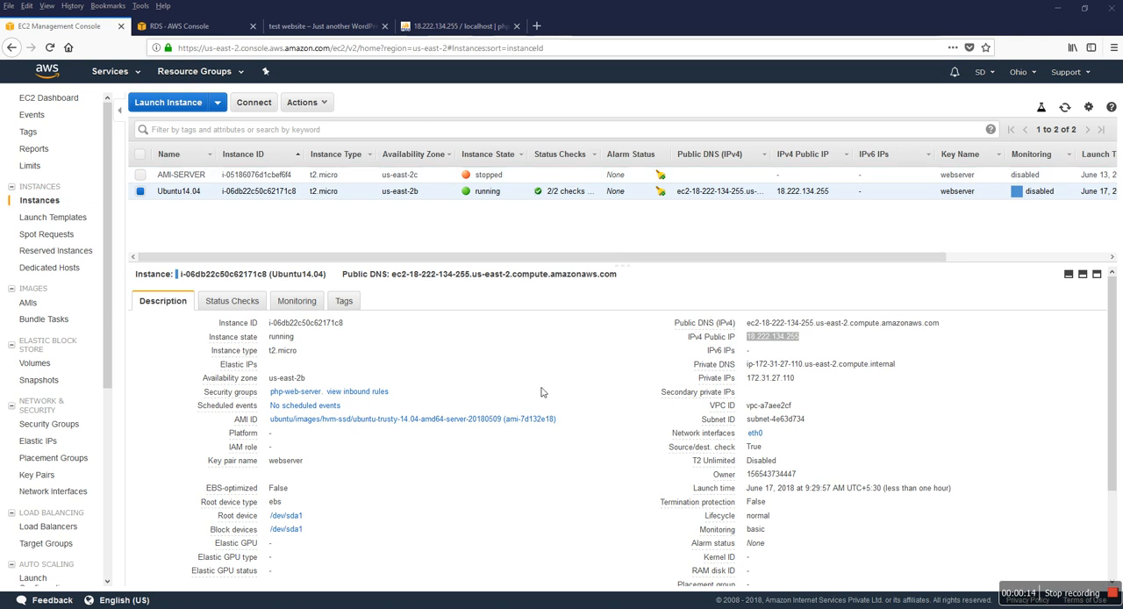
{"action": "mouse_move", "coordinate": [456, 551]}
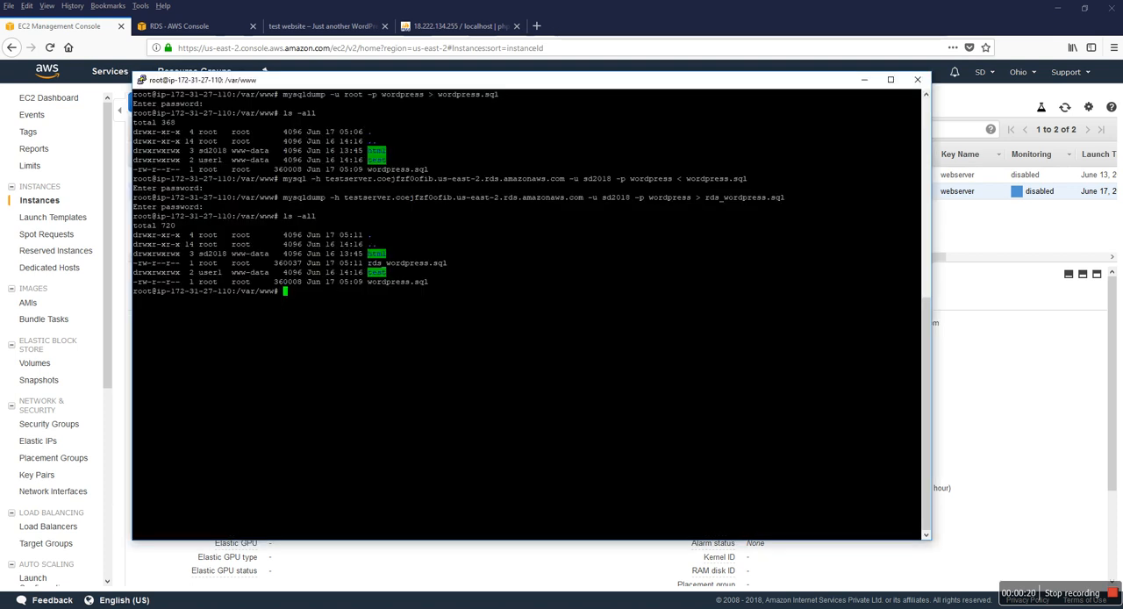
Step: Change into /var/www/html and list its contents with ls -all before entering the wordpress folder
{"action": "type", "text": "cd"}
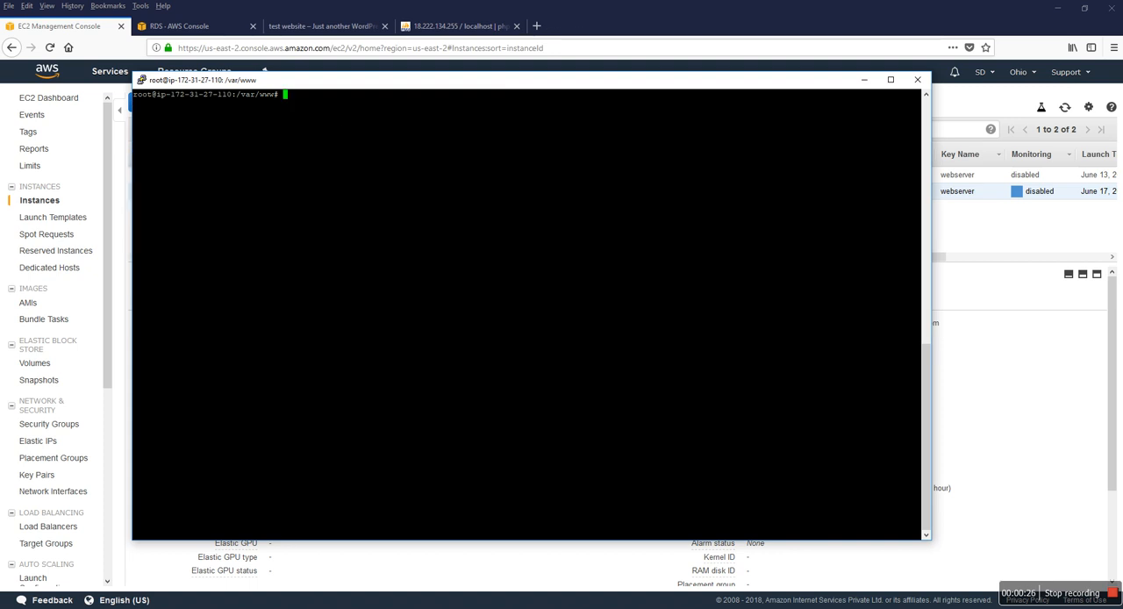
{"action": "type", "text": "cd"}
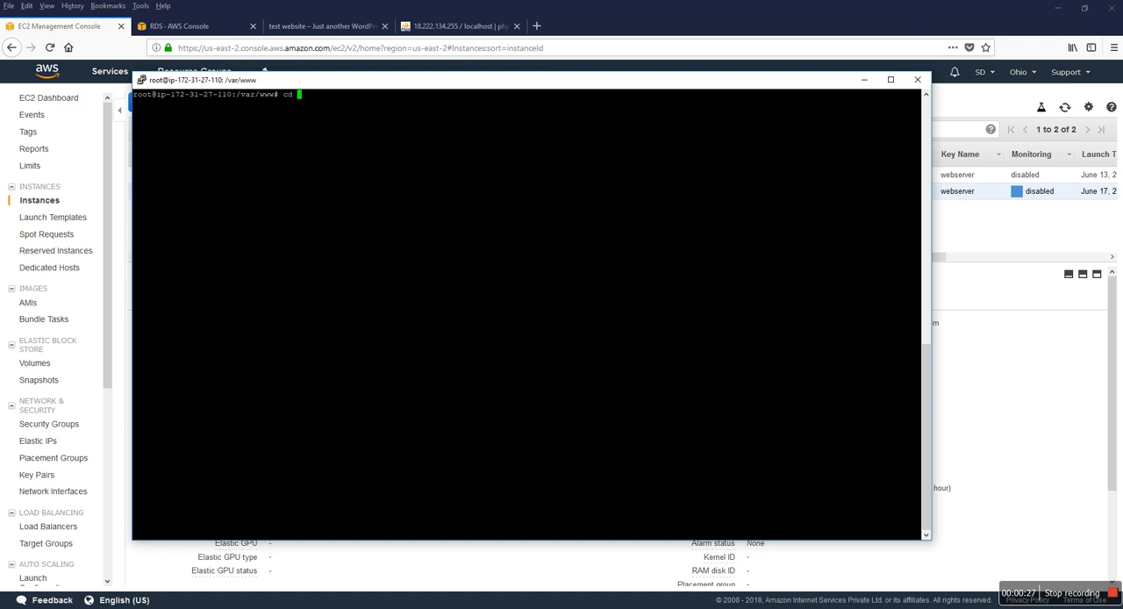
{"action": "type", "text": "html/"}
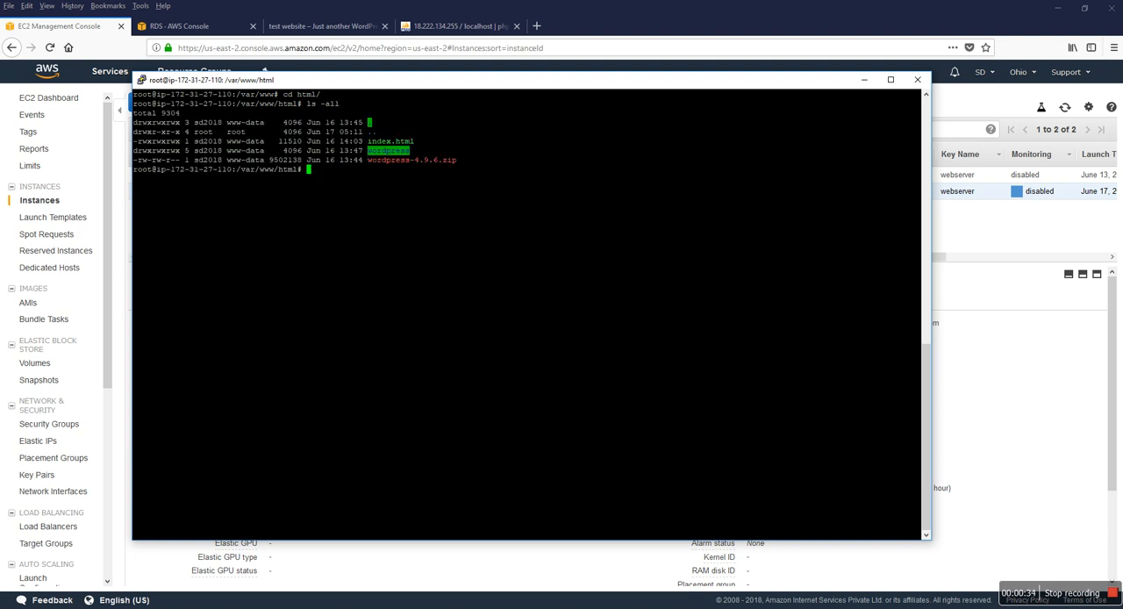
{"action": "type", "text": "cd wordpress"}
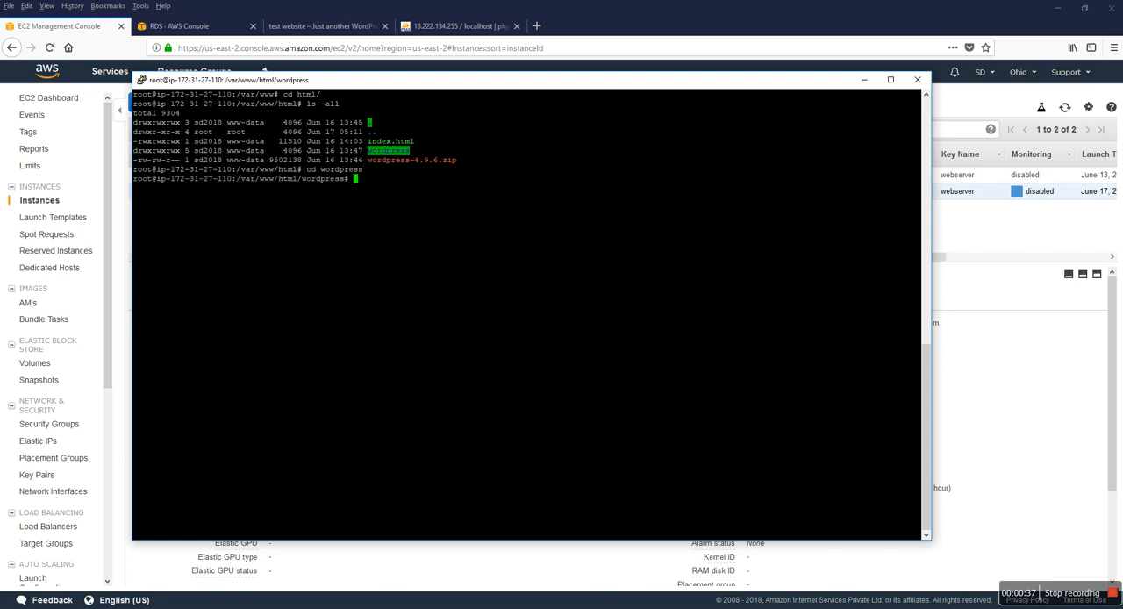
{"action": "type", "text": "ls -all"}
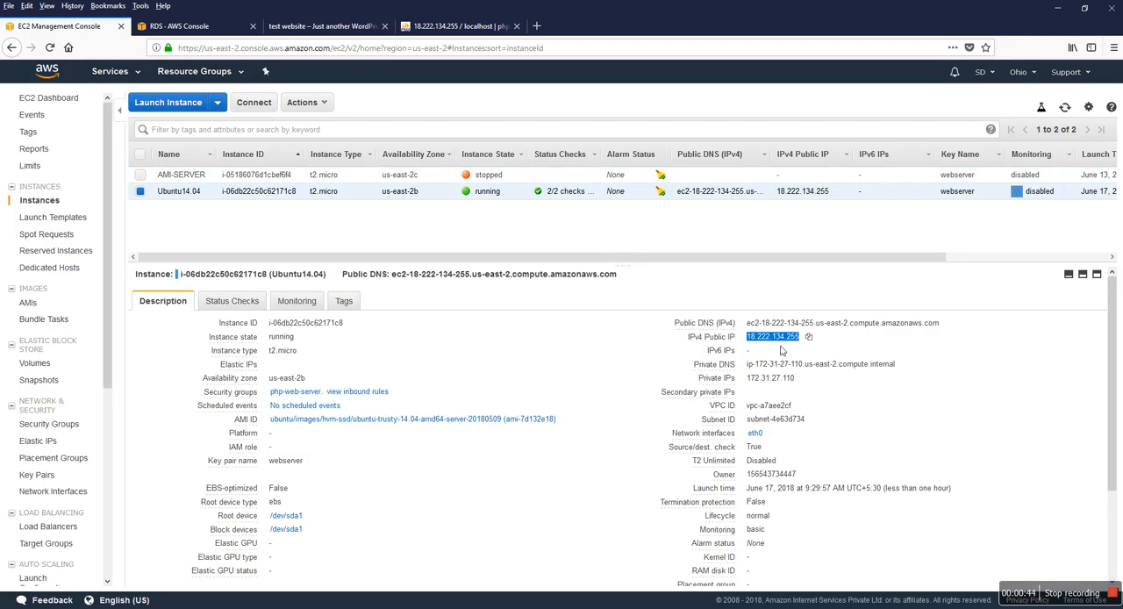
{"action": "mouse_move", "coordinate": [807, 337]}
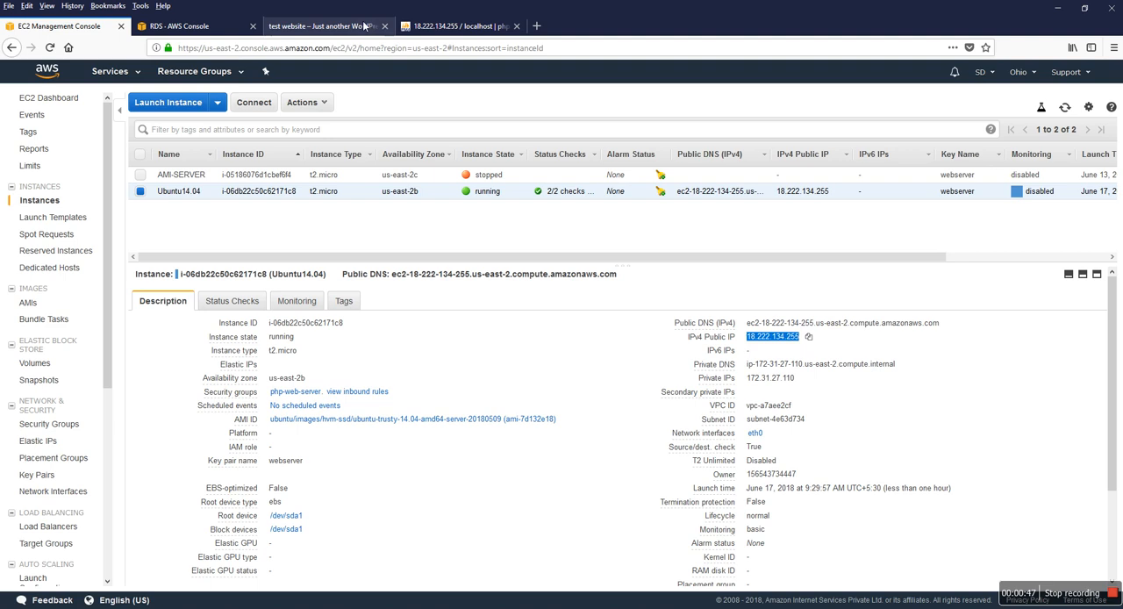
Step: Expand the local wordpress database's tables in phpMyAdmin, then return to the test website
{"action": "left_click", "coordinate": [326, 24]}
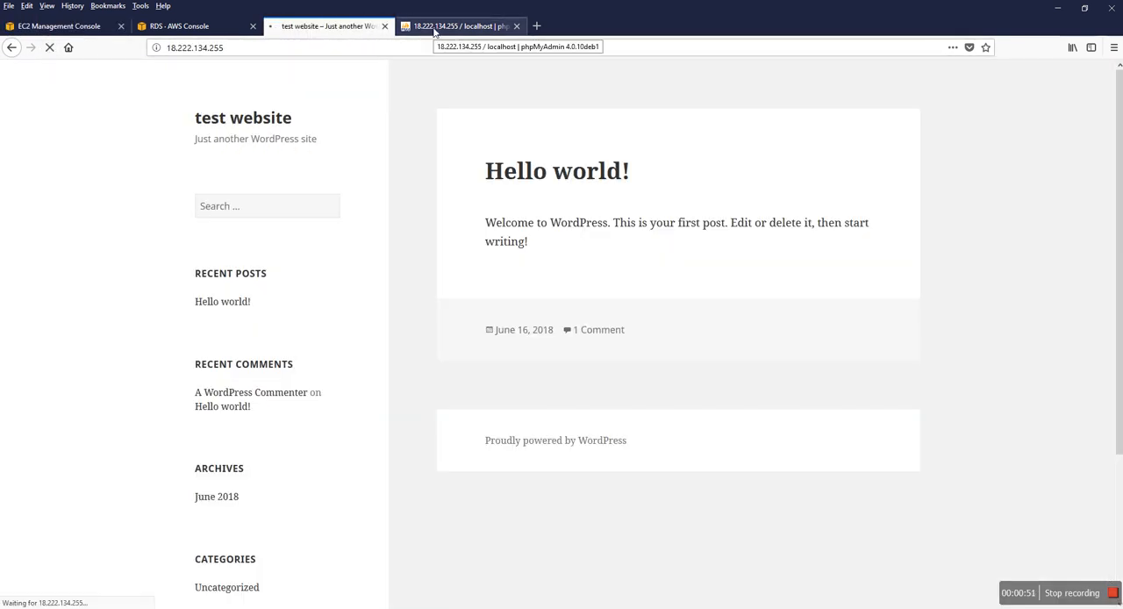
{"action": "left_click", "coordinate": [460, 24]}
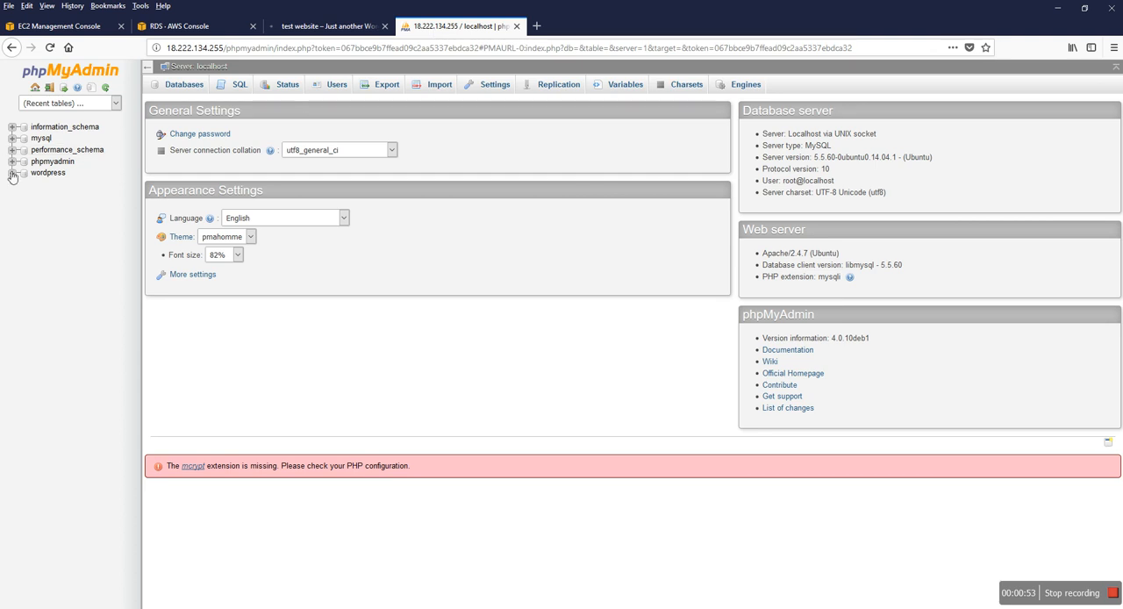
{"action": "left_click", "coordinate": [47, 172]}
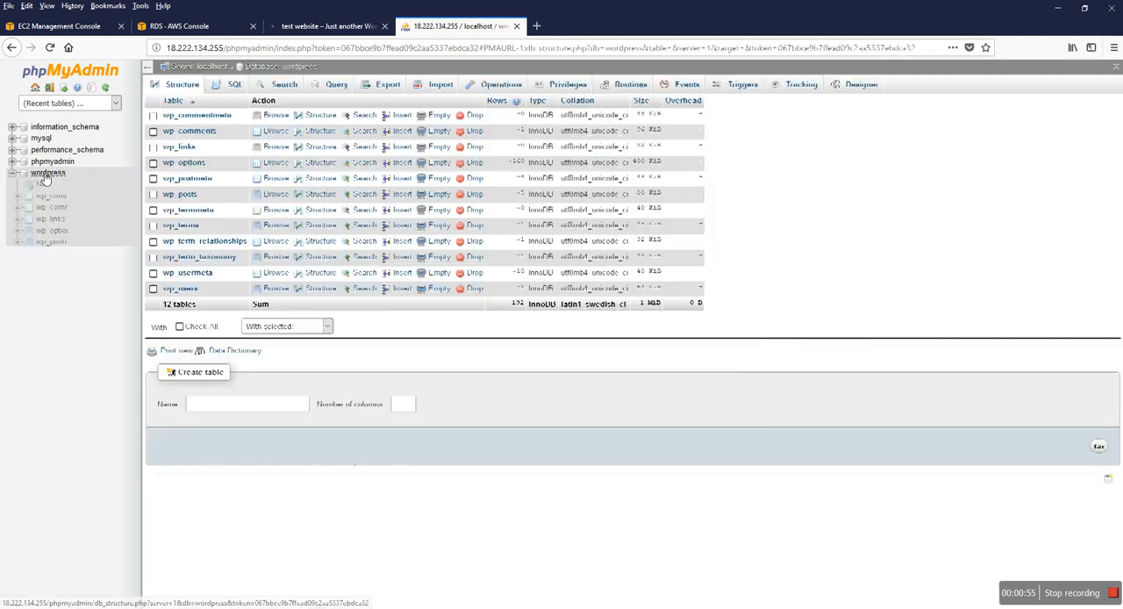
{"action": "left_click", "coordinate": [49, 172]}
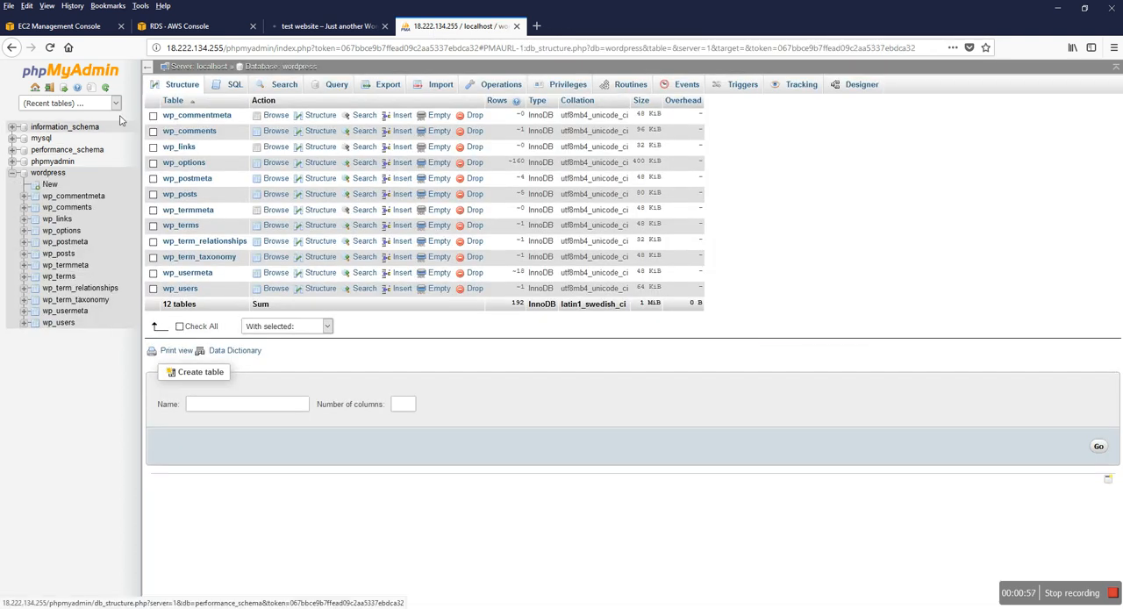
{"action": "left_click", "coordinate": [330, 25]}
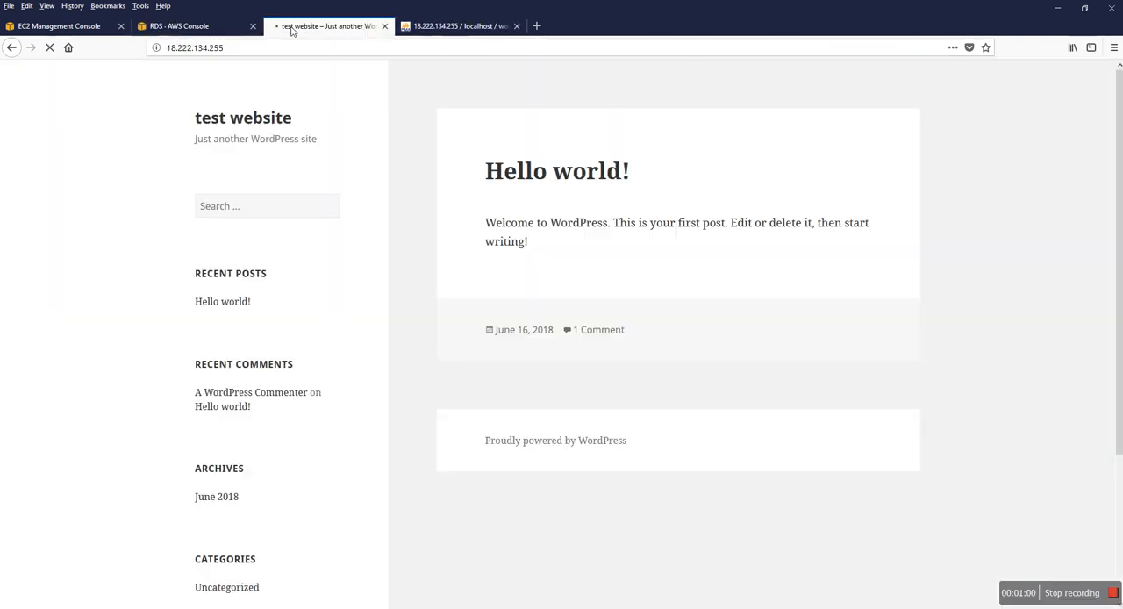
Step: View the testserver DB instance's details in RDS, checking its endpoint and security group rules
{"action": "left_click", "coordinate": [179, 25]}
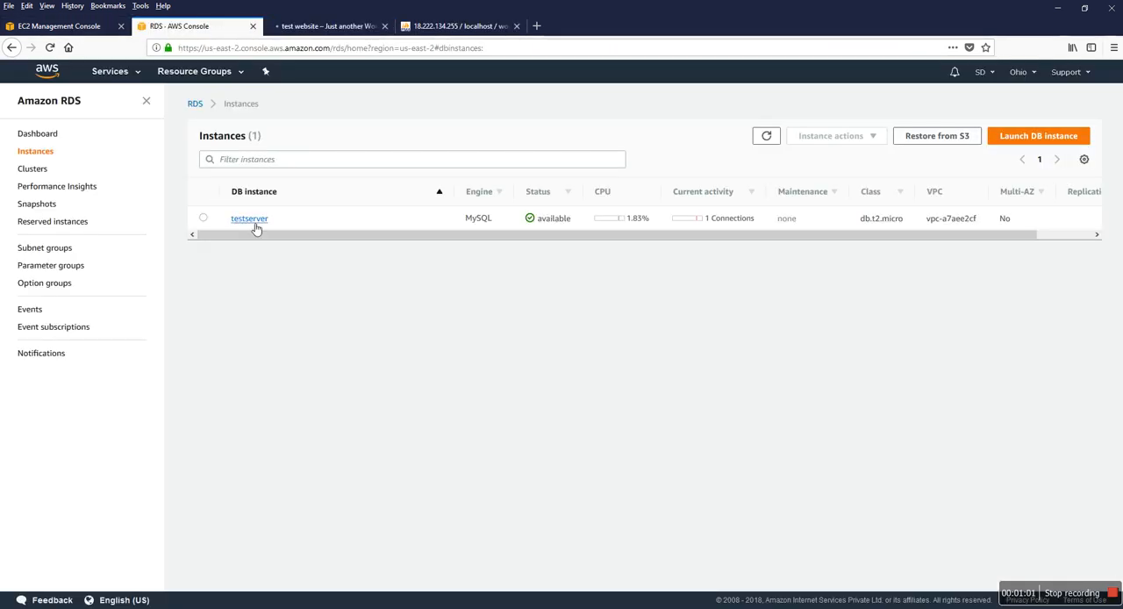
{"action": "left_click", "coordinate": [249, 218]}
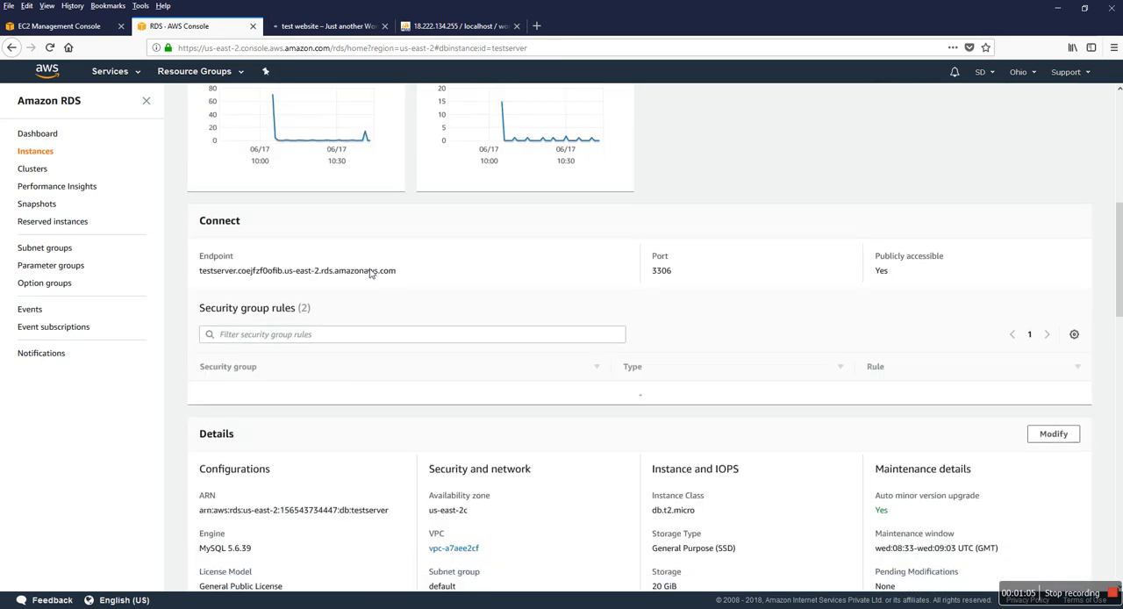
{"action": "scroll", "scroll_direction": "down", "scroll_amount": 3}
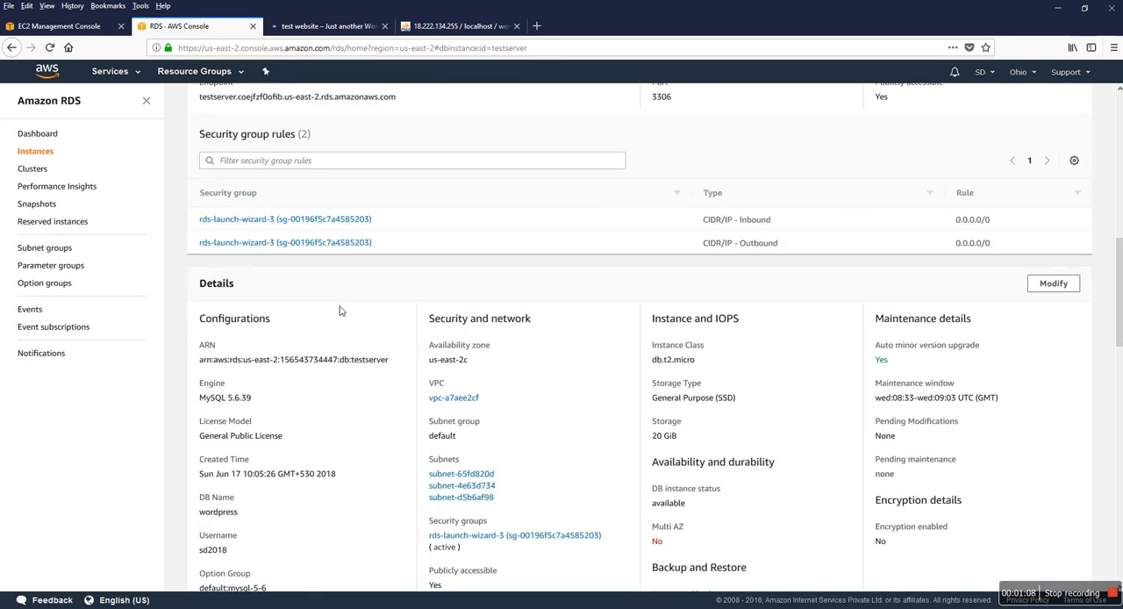
{"action": "scroll", "scroll_direction": "up", "scroll_amount": 3}
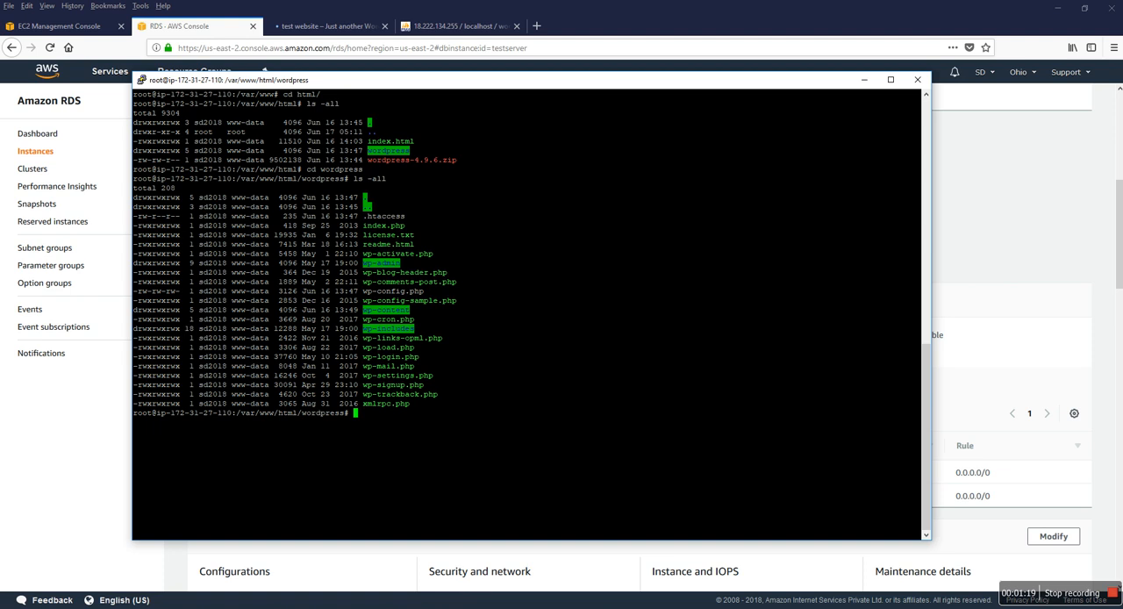
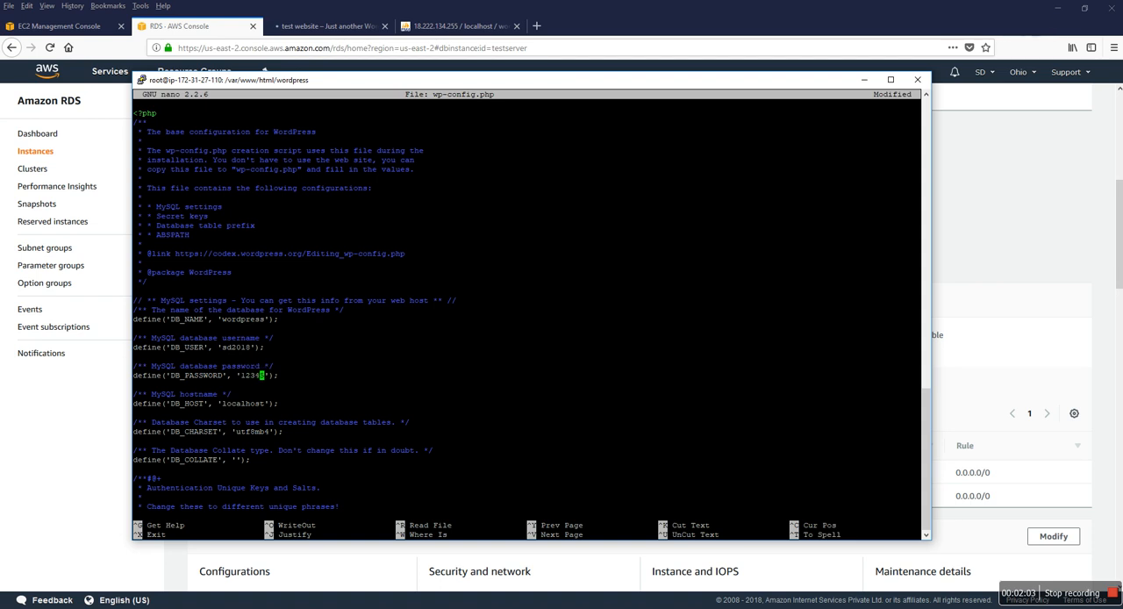
Step: Open wp-config.php in nano from the wordpress folder
{"action": "key", "text": "BackSpace"}
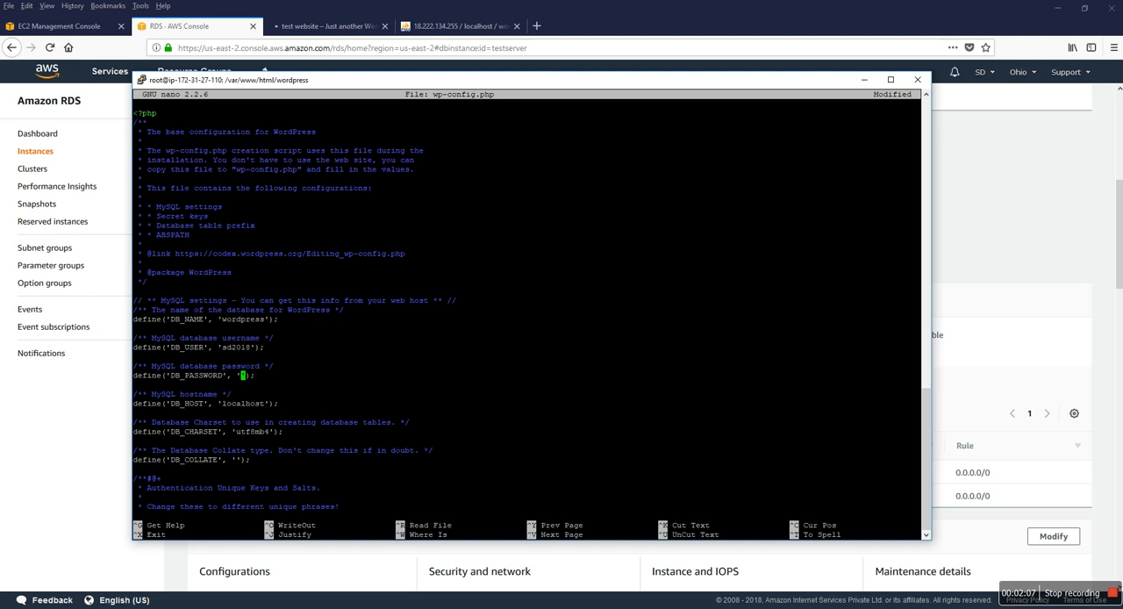
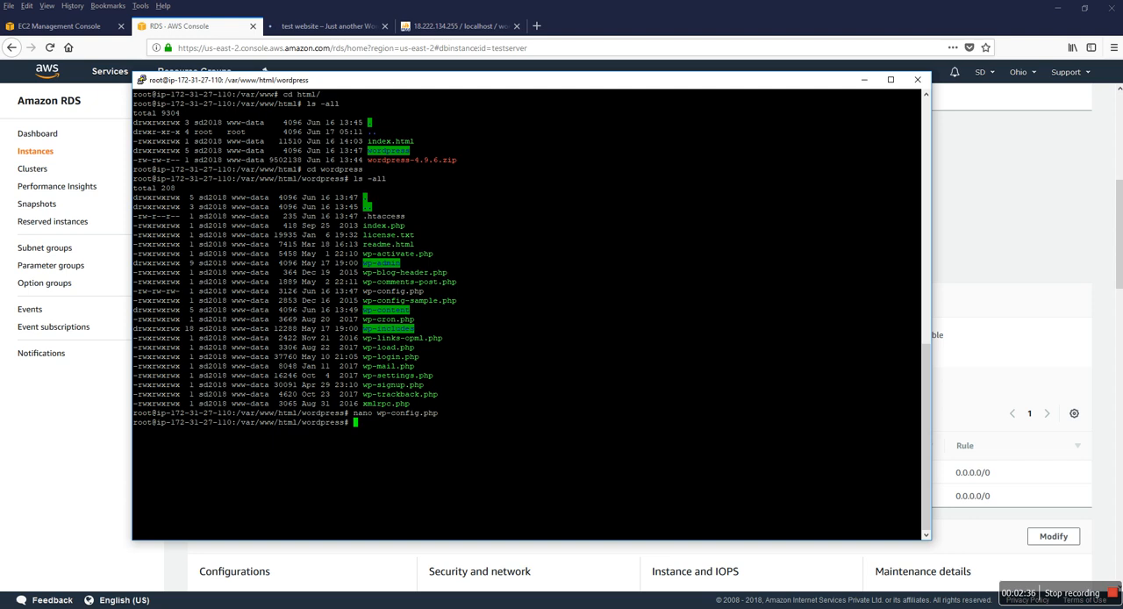
Step: Reload the WordPress test site at its public IP to check it renders with the RDS settings
{"action": "left_click", "coordinate": [330, 25]}
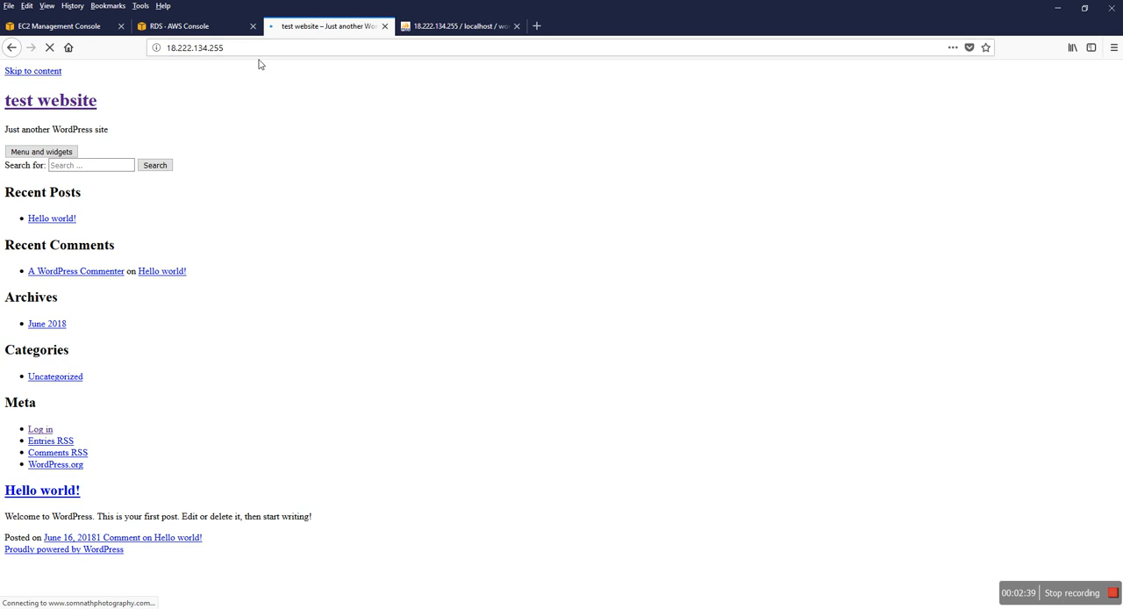
{"action": "left_click", "coordinate": [293, 47]}
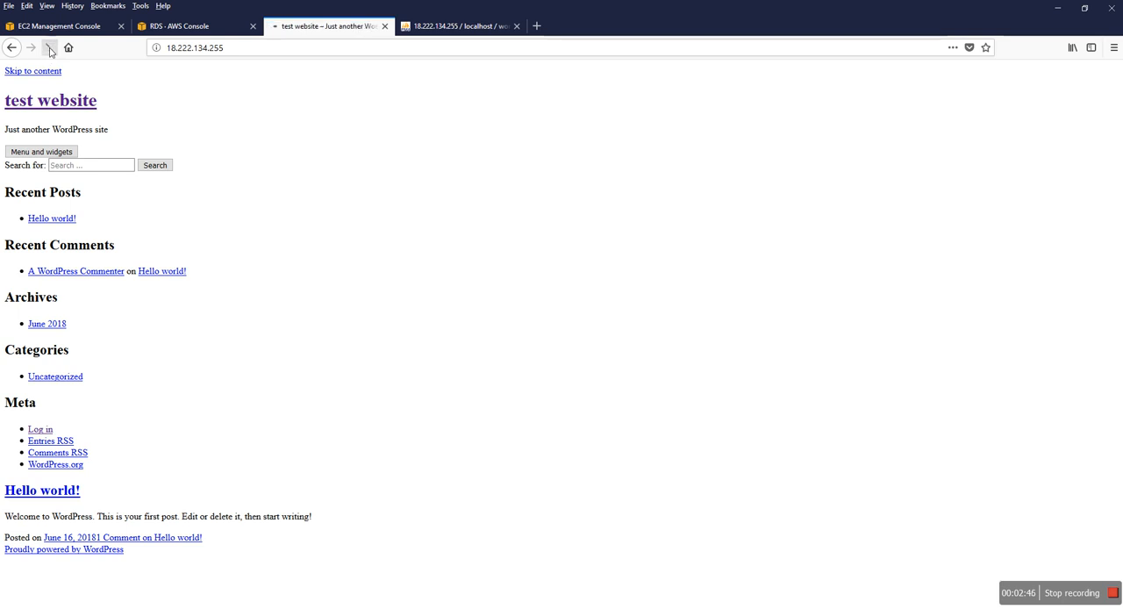
{"action": "left_click", "coordinate": [49, 47]}
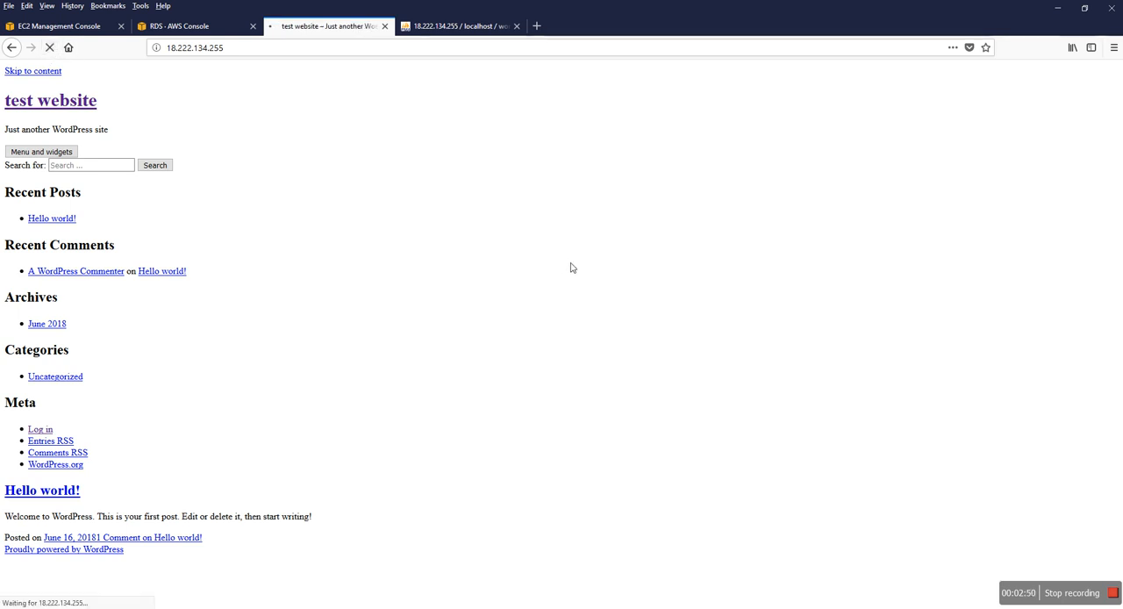
{"action": "left_click", "coordinate": [667, 25]}
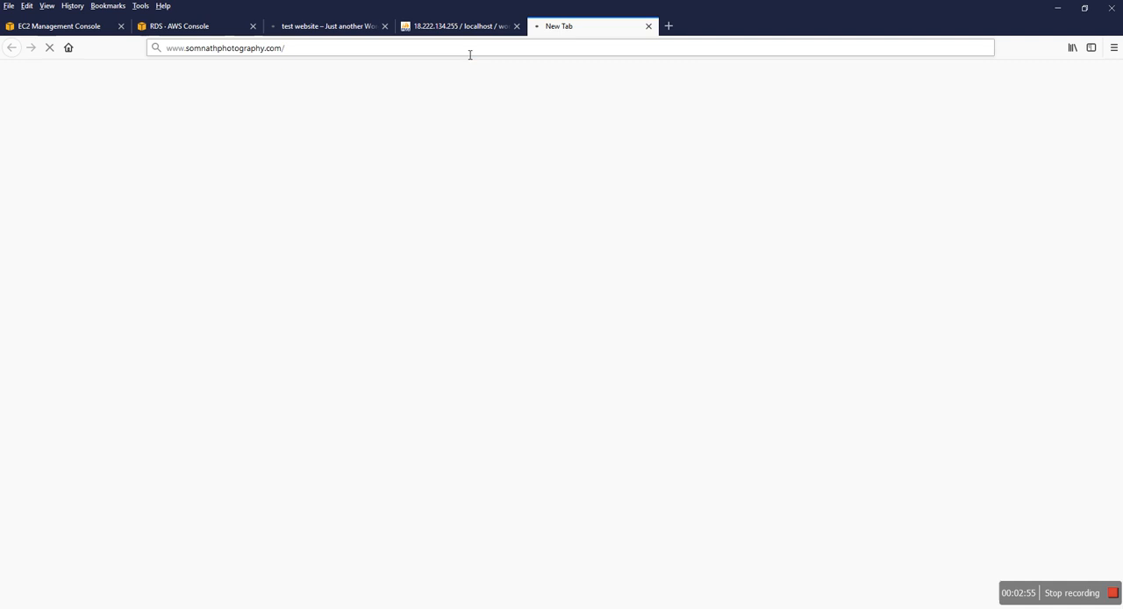
{"action": "left_click", "coordinate": [327, 25]}
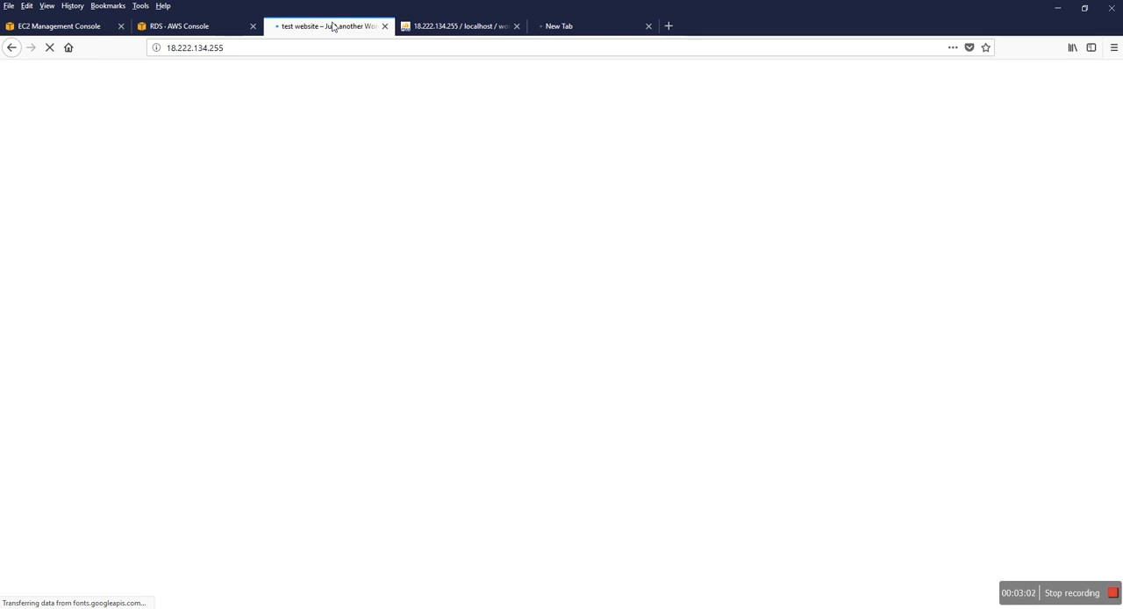
{"action": "left_click", "coordinate": [176, 25]}
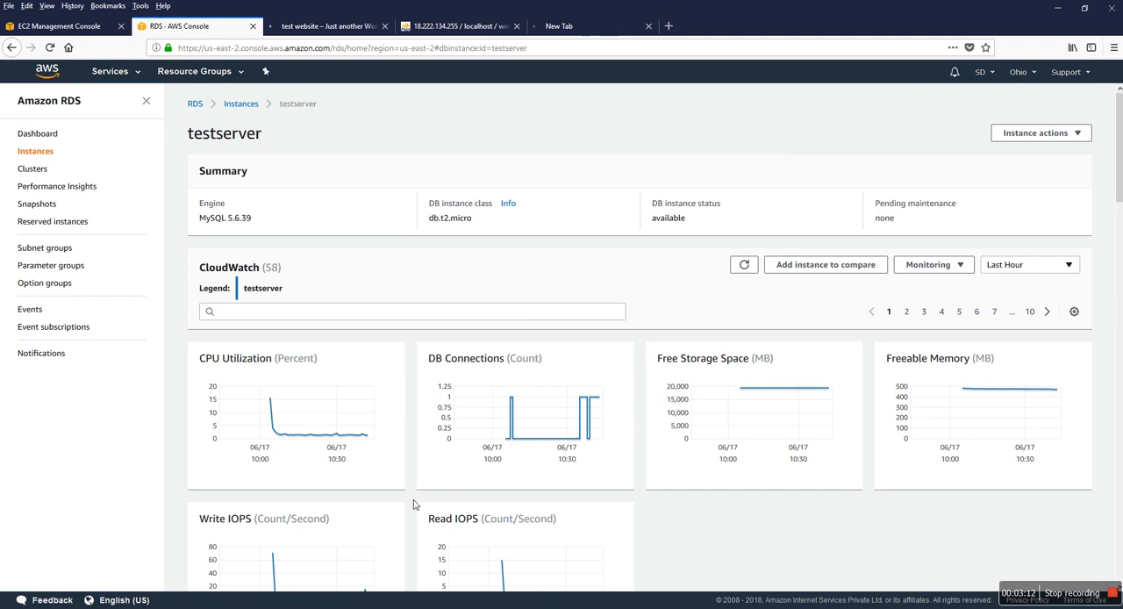
{"action": "mouse_move", "coordinate": [1015, 245]}
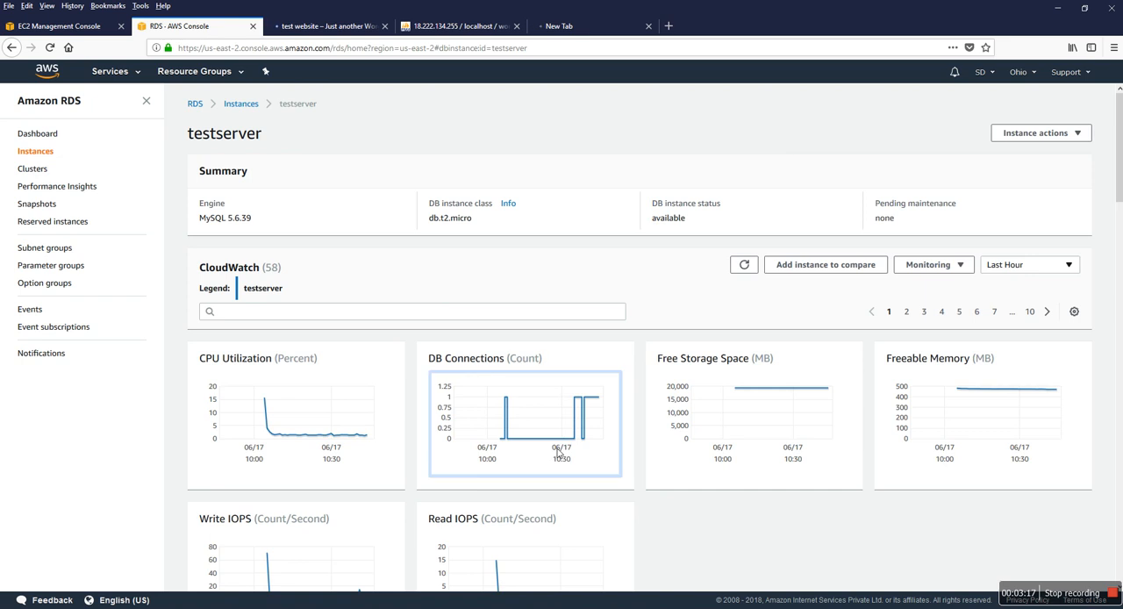
{"action": "scroll", "scroll_direction": "down", "scroll_amount": 3}
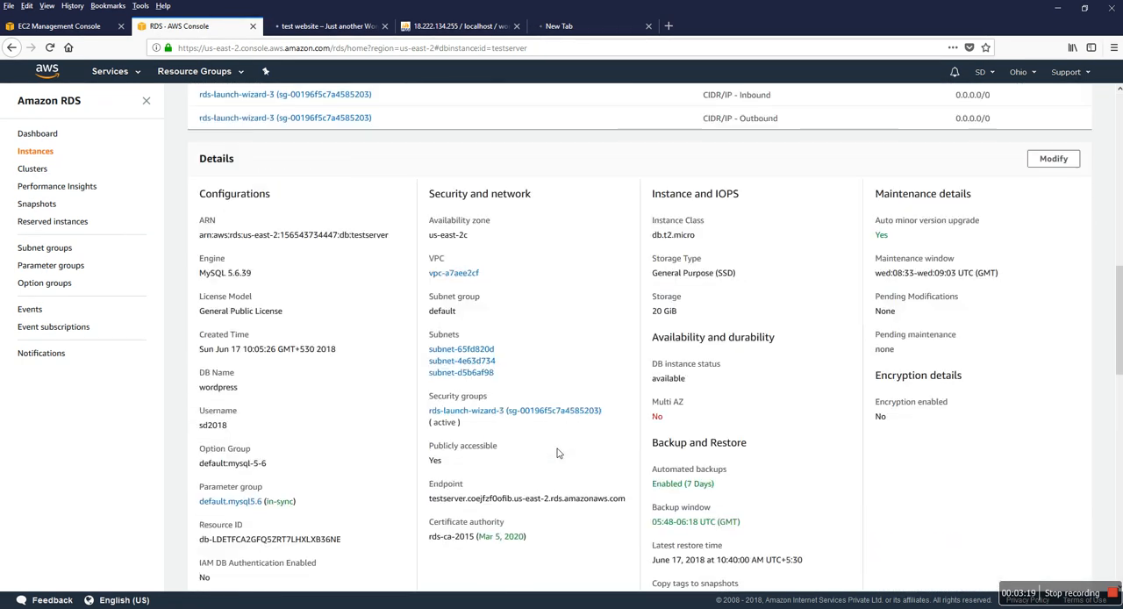
{"action": "scroll", "scroll_direction": "down", "scroll_amount": 3}
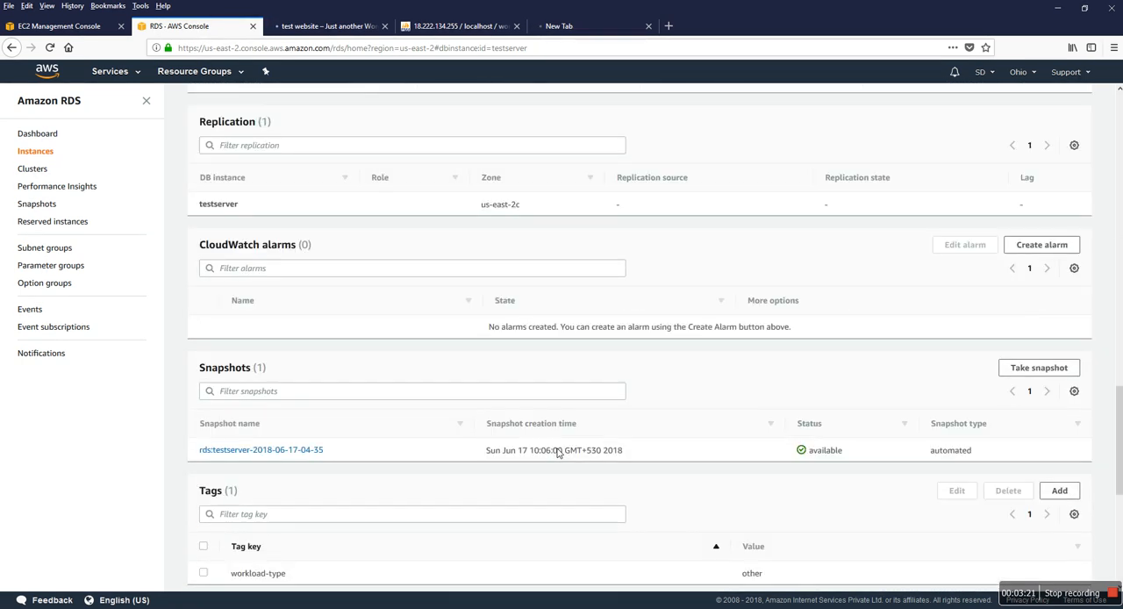
{"action": "scroll", "scroll_direction": "down", "scroll_amount": 3}
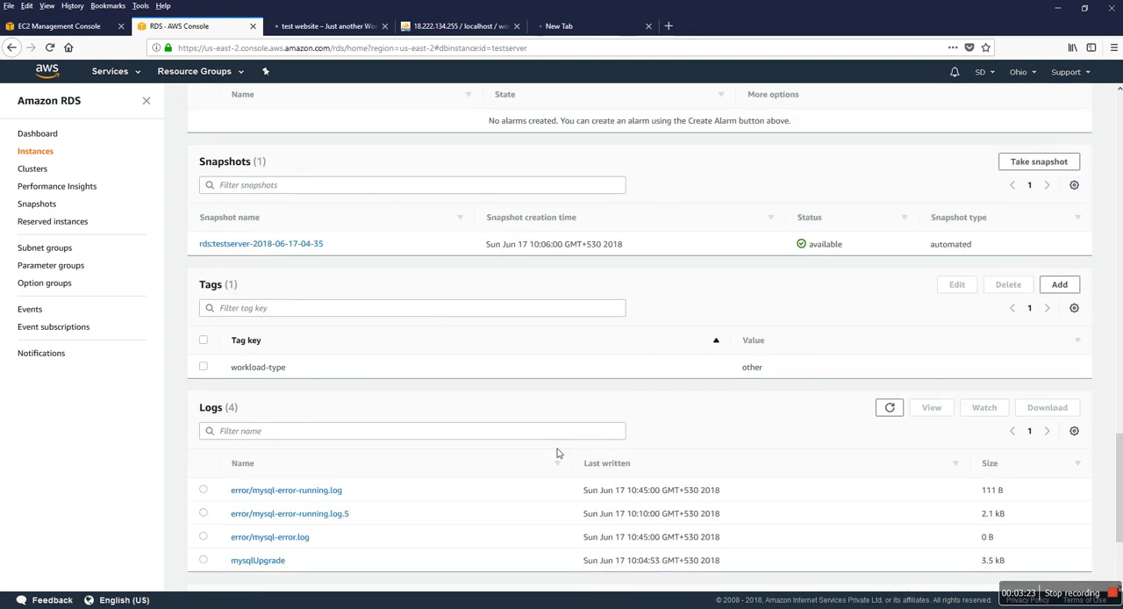
{"action": "scroll", "scroll_direction": "down", "scroll_amount": 3}
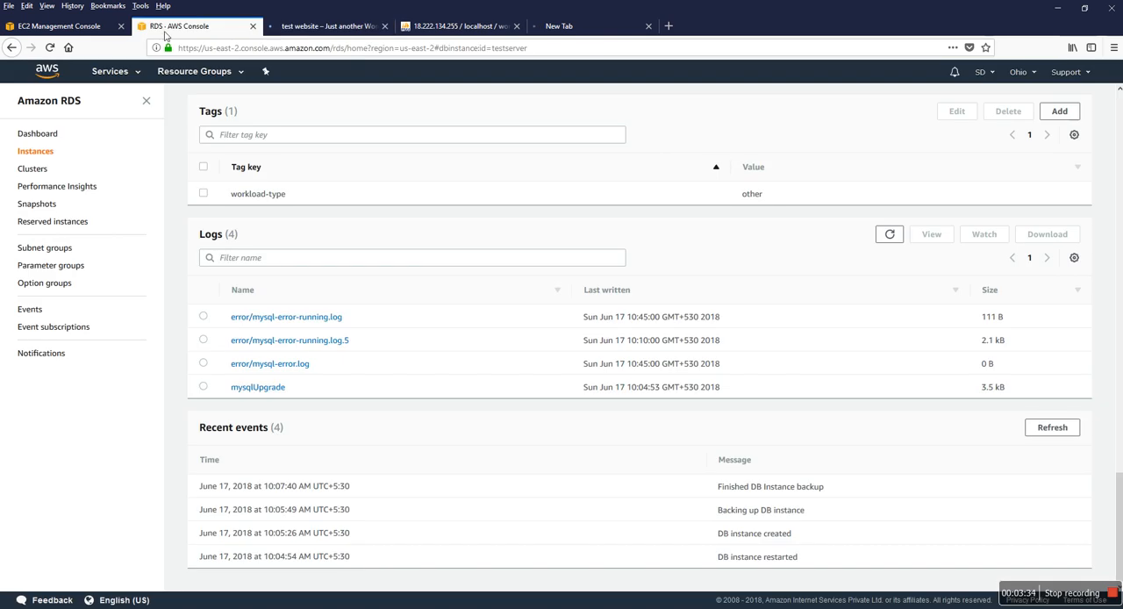
{"action": "left_click", "coordinate": [56, 24]}
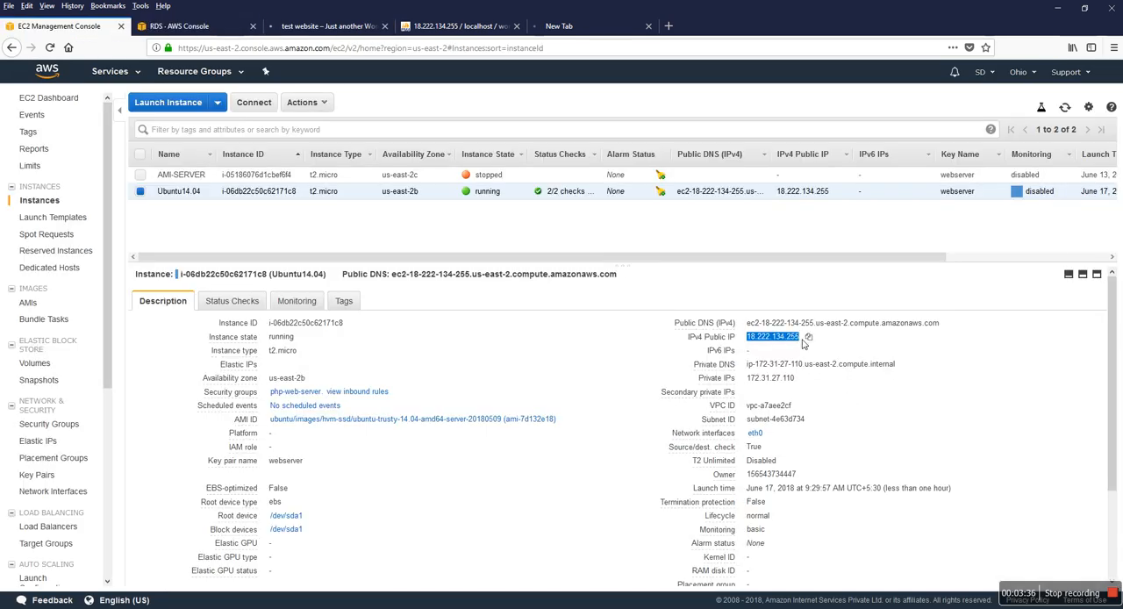
{"action": "left_click", "coordinate": [11, 7]}
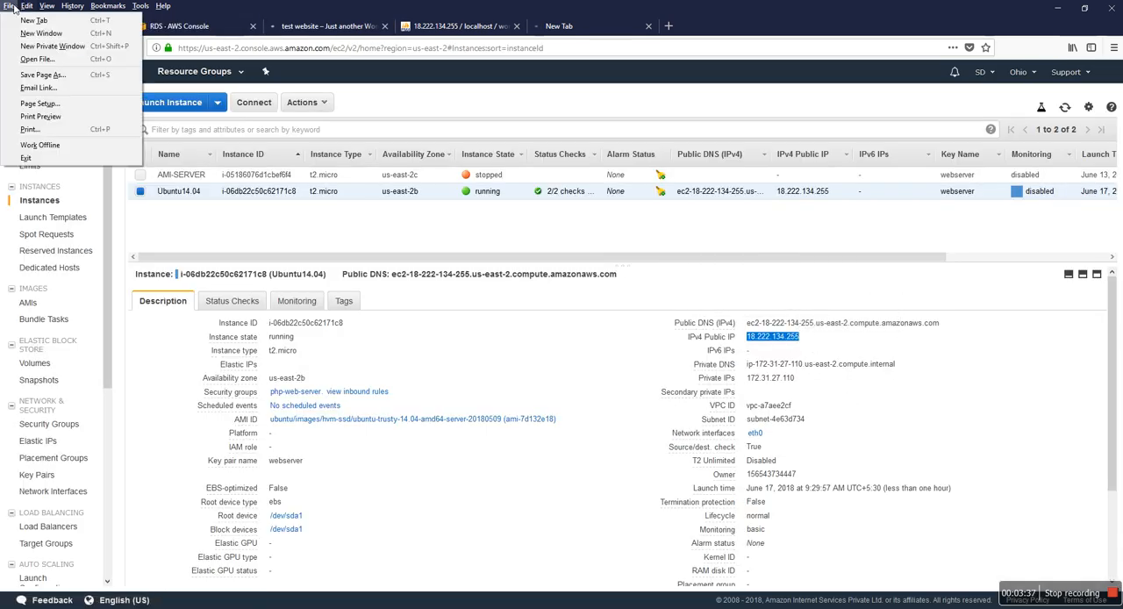
{"action": "left_click", "coordinate": [51, 46]}
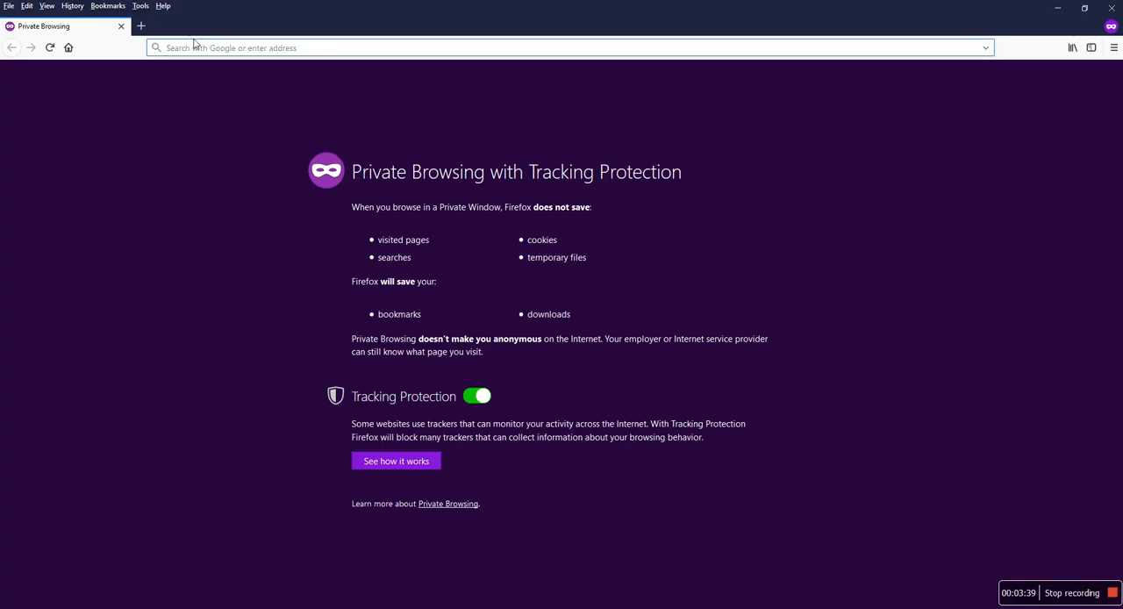
{"action": "type", "text": "18.222.134.255/"}
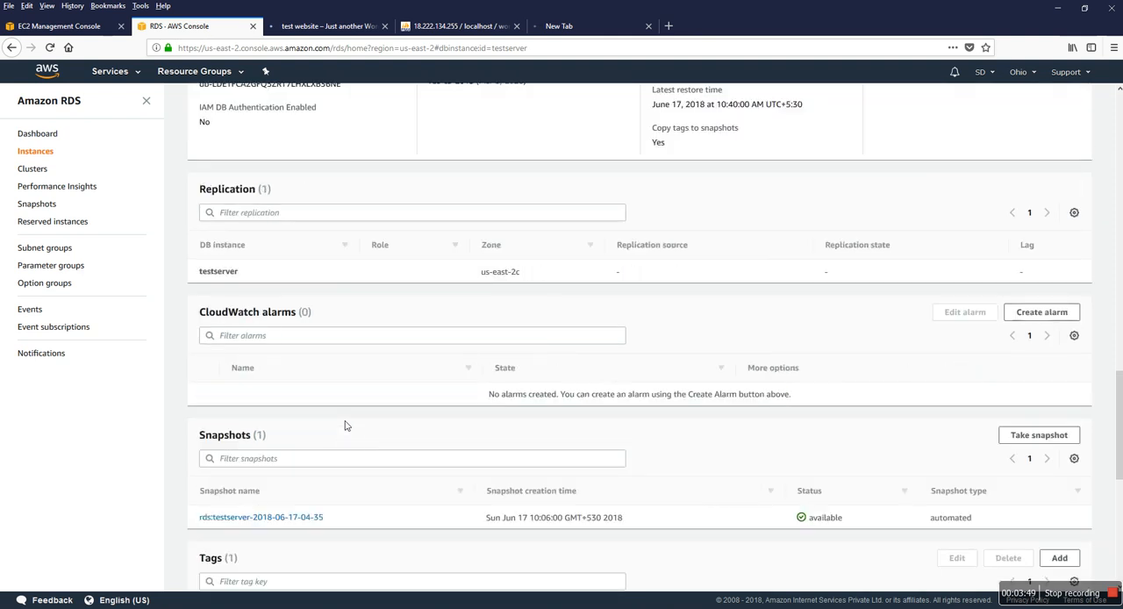
Step: From the testserver instance's Connect section, follow the rds-launch-wizard-3 inbound security group link
{"action": "left_click", "coordinate": [260, 516]}
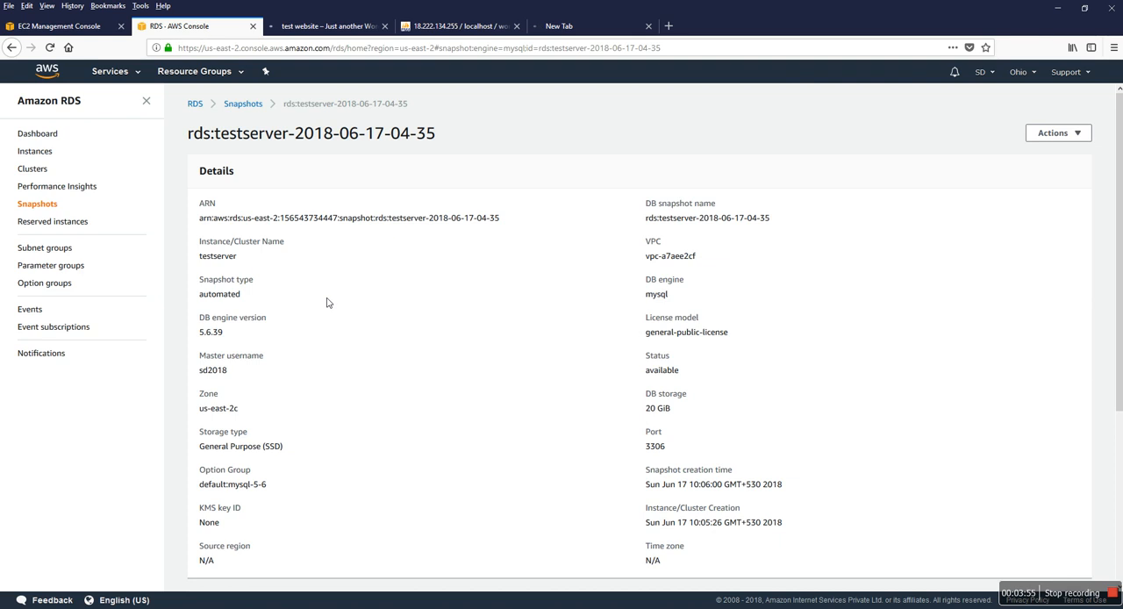
{"action": "mouse_move", "coordinate": [937, 161]}
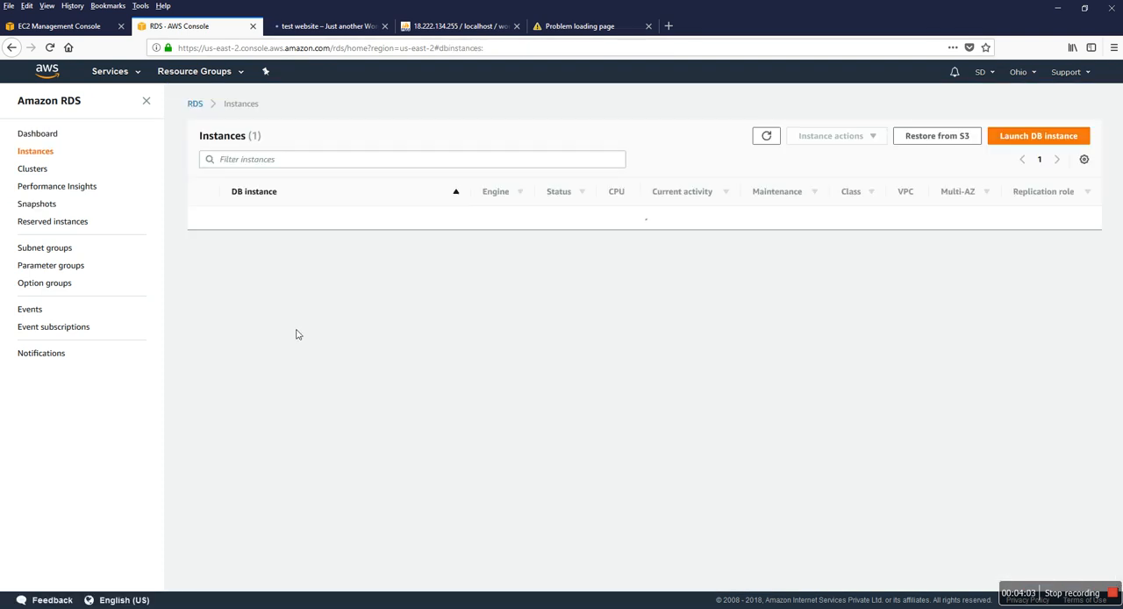
{"action": "left_click", "coordinate": [249, 218]}
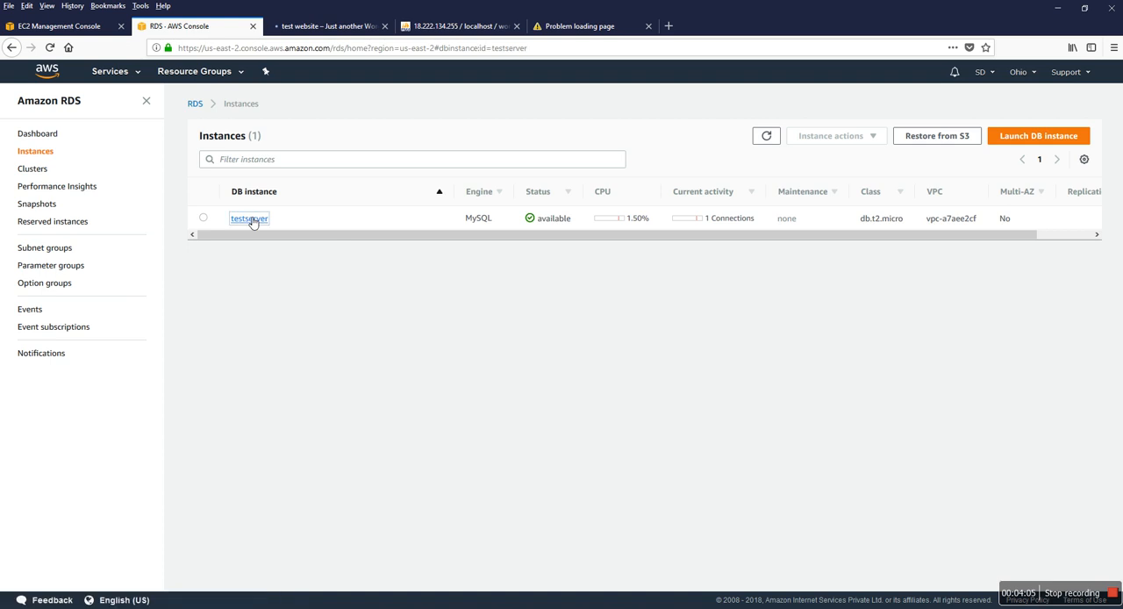
{"action": "left_click", "coordinate": [249, 218]}
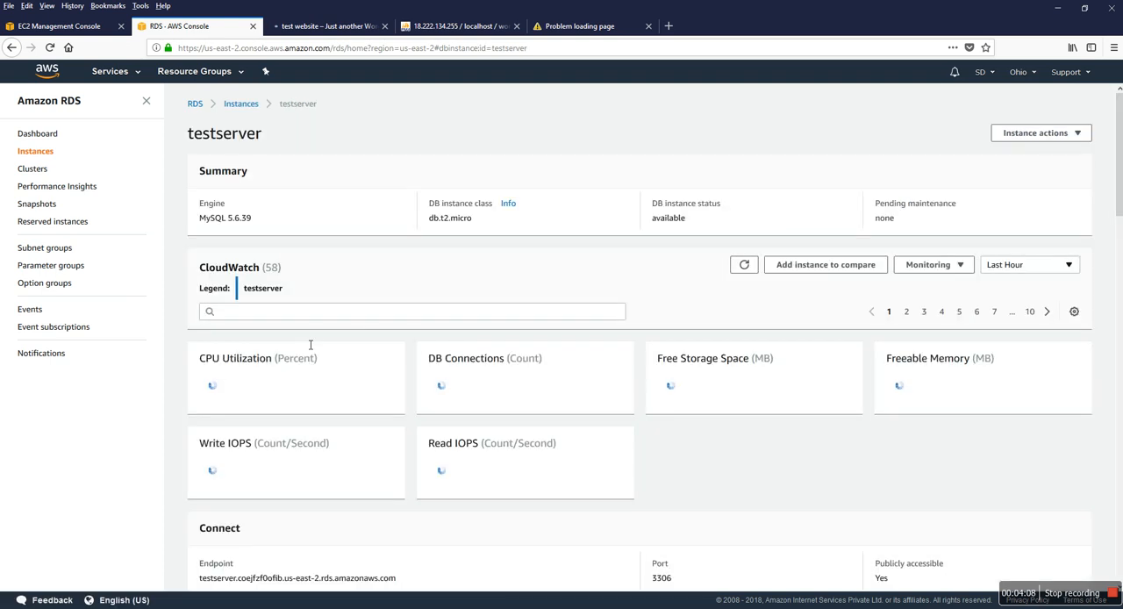
{"action": "scroll", "scroll_direction": "down", "scroll_amount": 3}
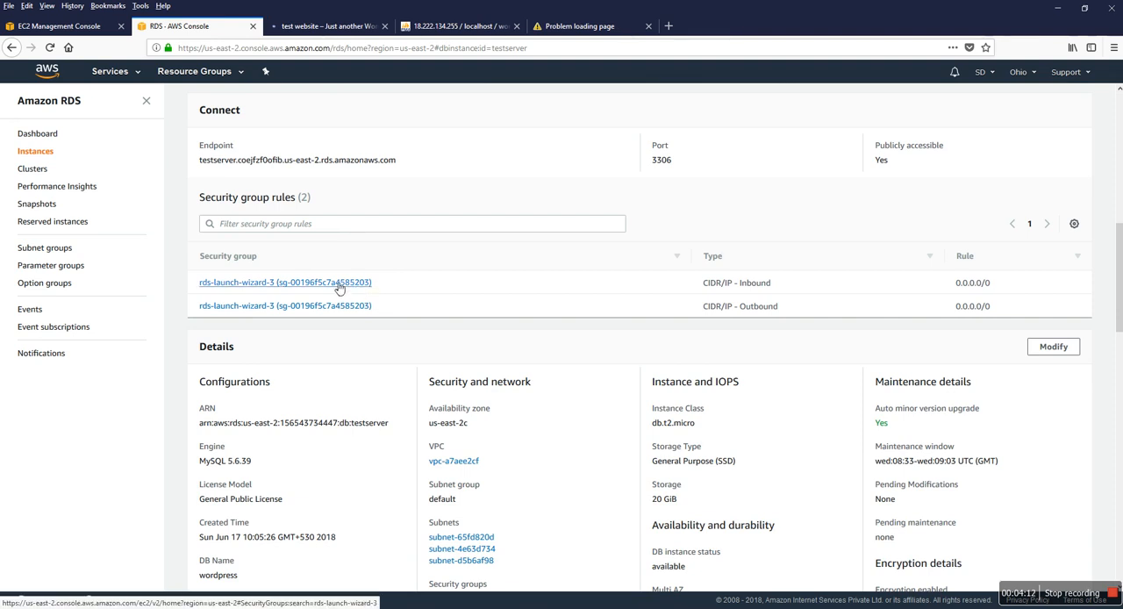
{"action": "left_click", "coordinate": [284, 280]}
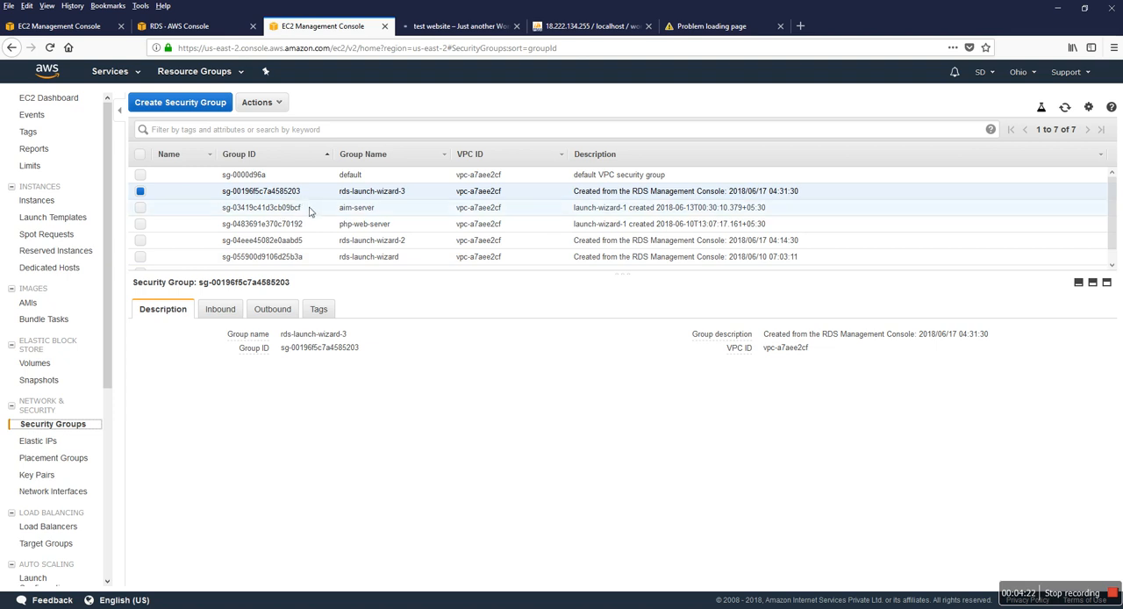
Step: Save a new inbound rule on rds-launch-wizard-3 with the php-web-server group ID as source
{"action": "double_click", "coordinate": [276, 225]}
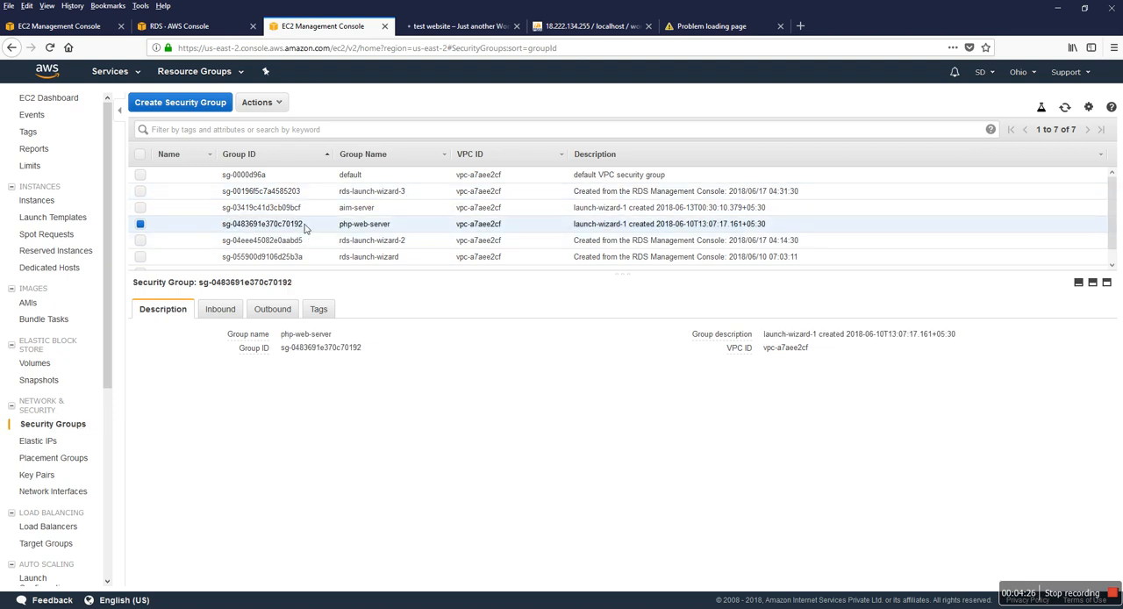
{"action": "double_click", "coordinate": [260, 225]}
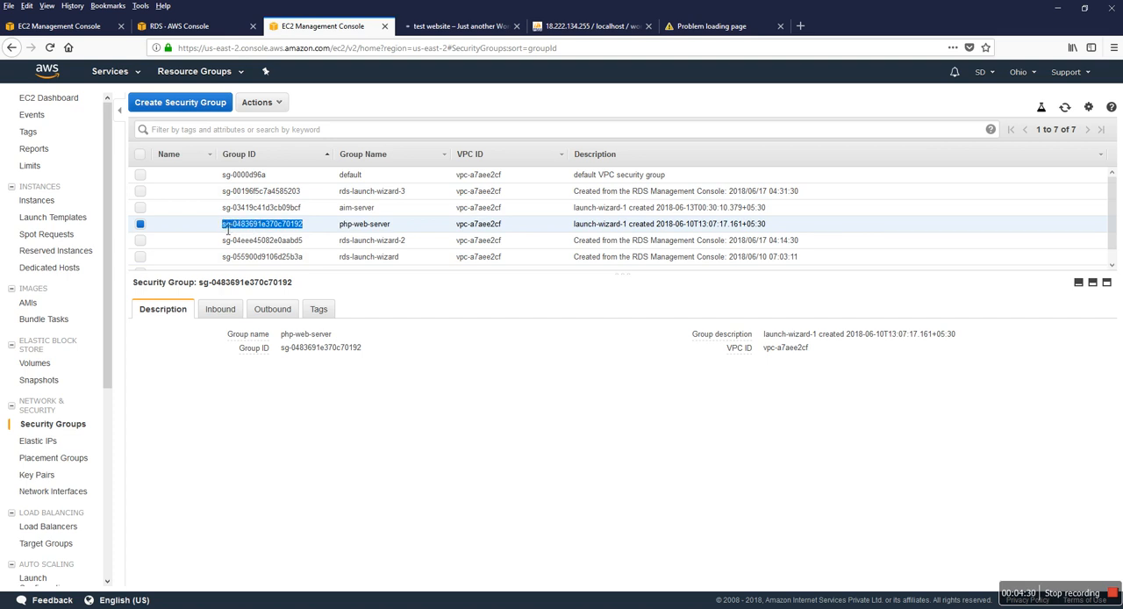
{"action": "left_click", "coordinate": [260, 189]}
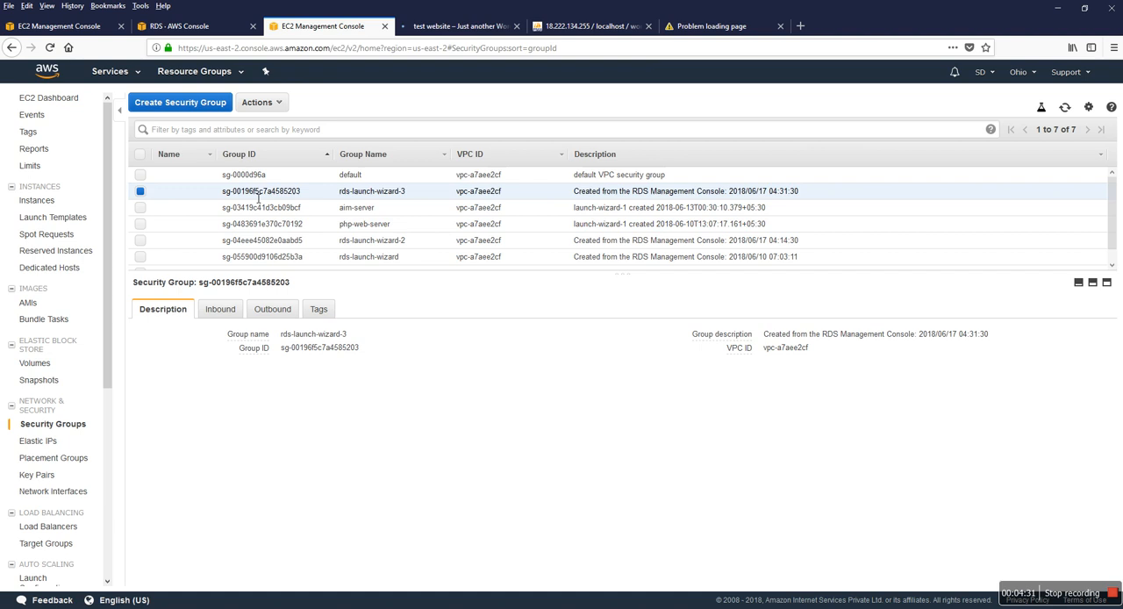
{"action": "left_click", "coordinate": [216, 309]}
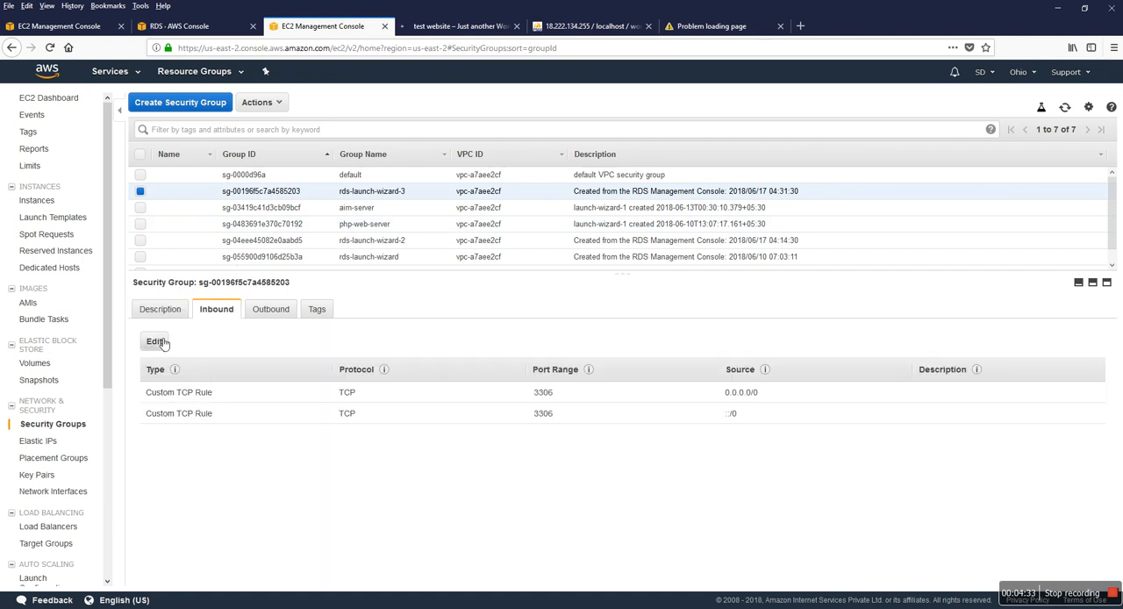
{"action": "left_click", "coordinate": [155, 341]}
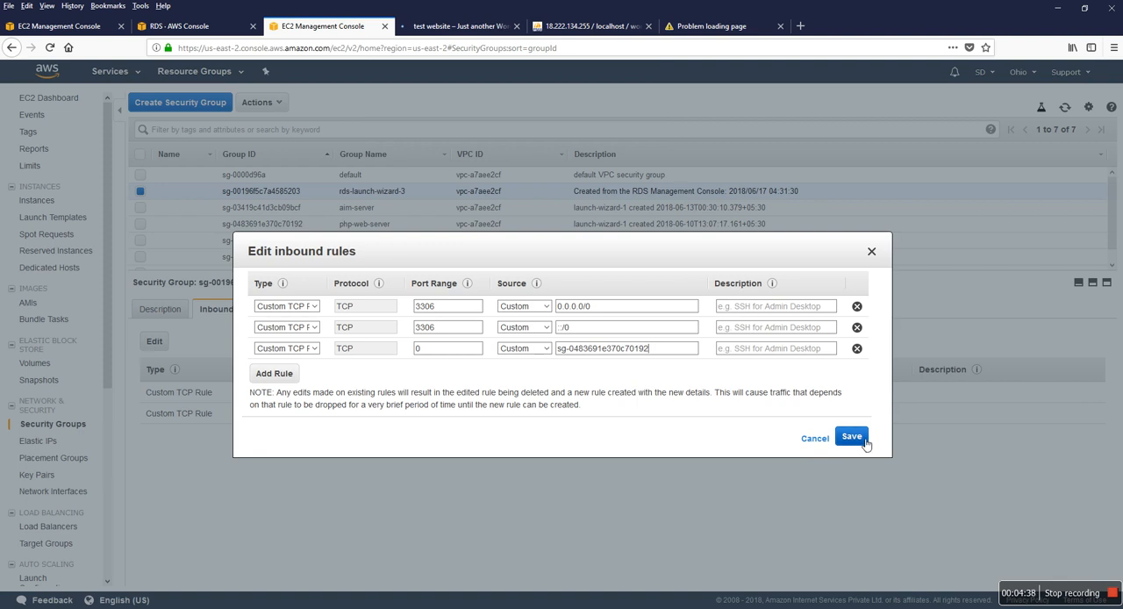
{"action": "left_click", "coordinate": [850, 437]}
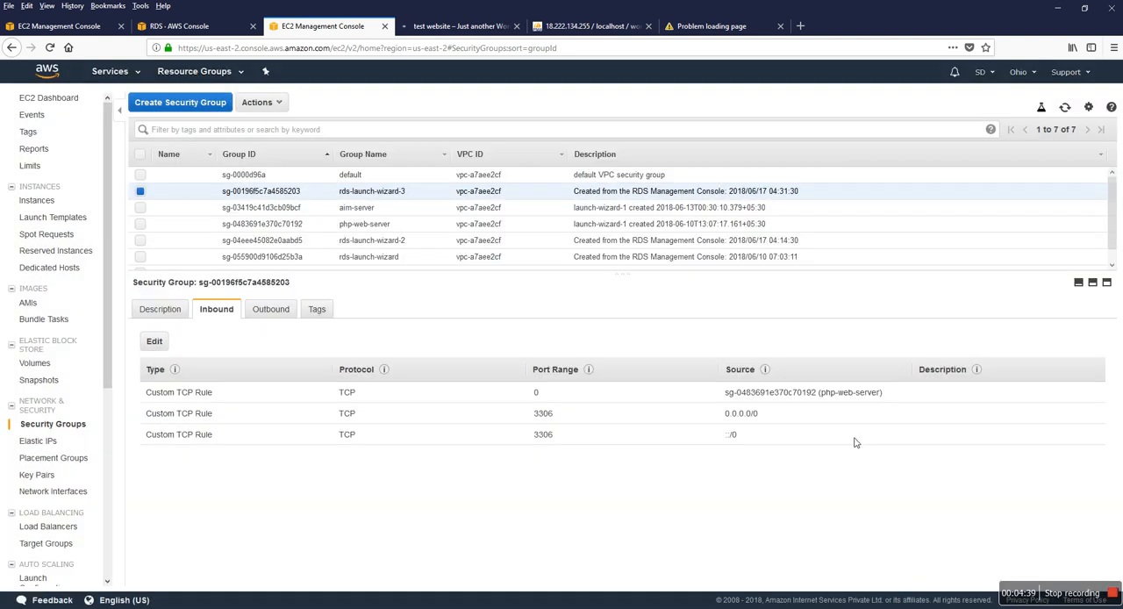
{"action": "mouse_move", "coordinate": [675, 309]}
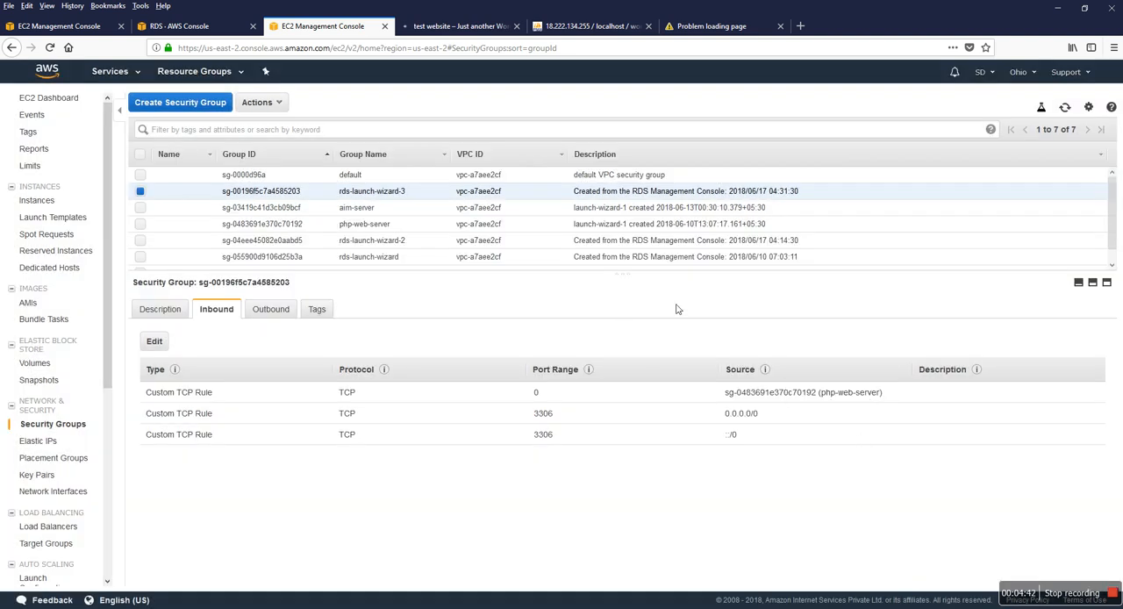
{"action": "left_click", "coordinate": [720, 25]}
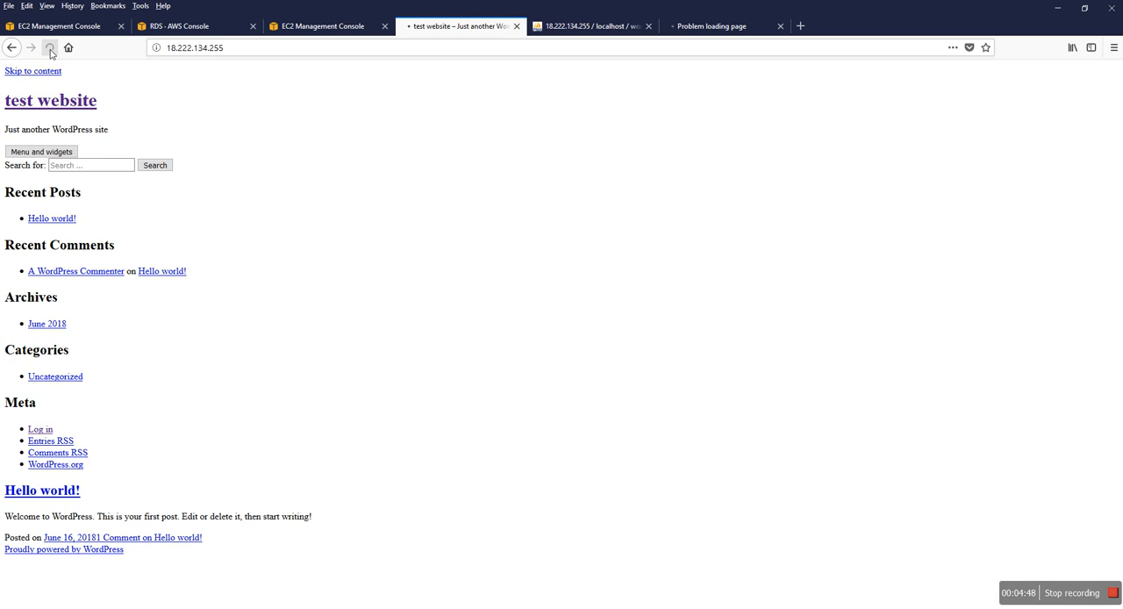
Step: Reload the WordPress test site home page after the new security group rule
{"action": "left_click", "coordinate": [49, 47]}
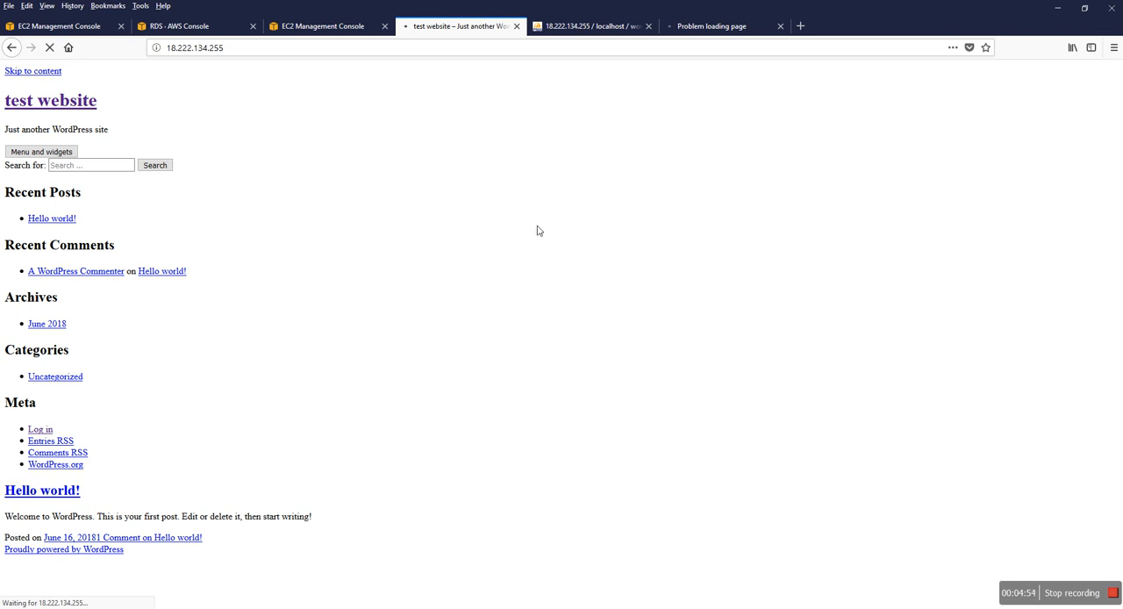
{"action": "mouse_move", "coordinate": [246, 218]}
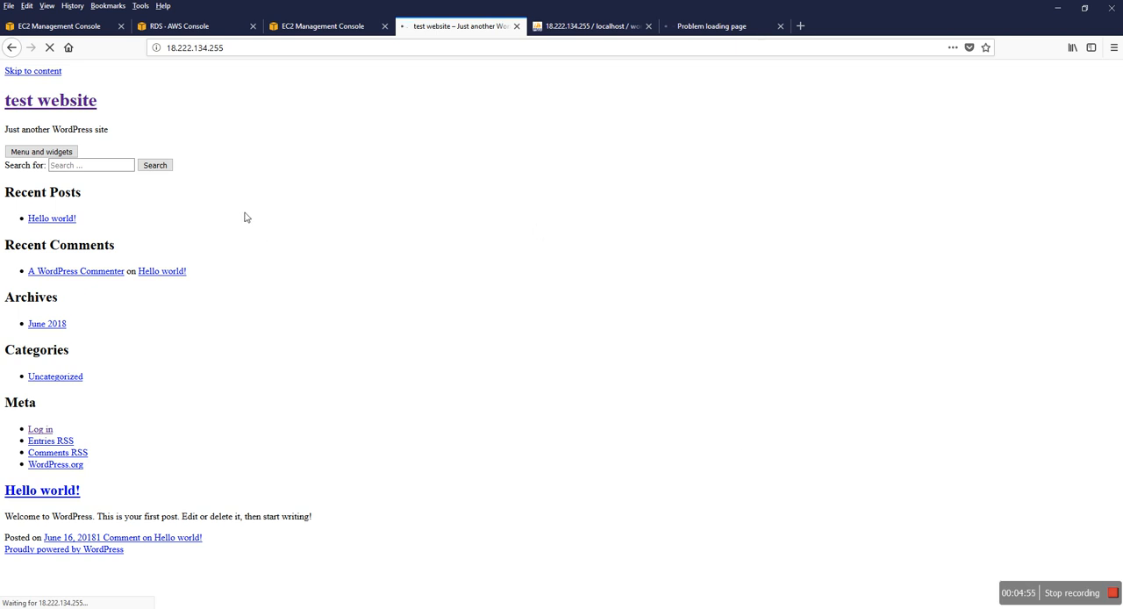
{"action": "mouse_move", "coordinate": [389, 536]}
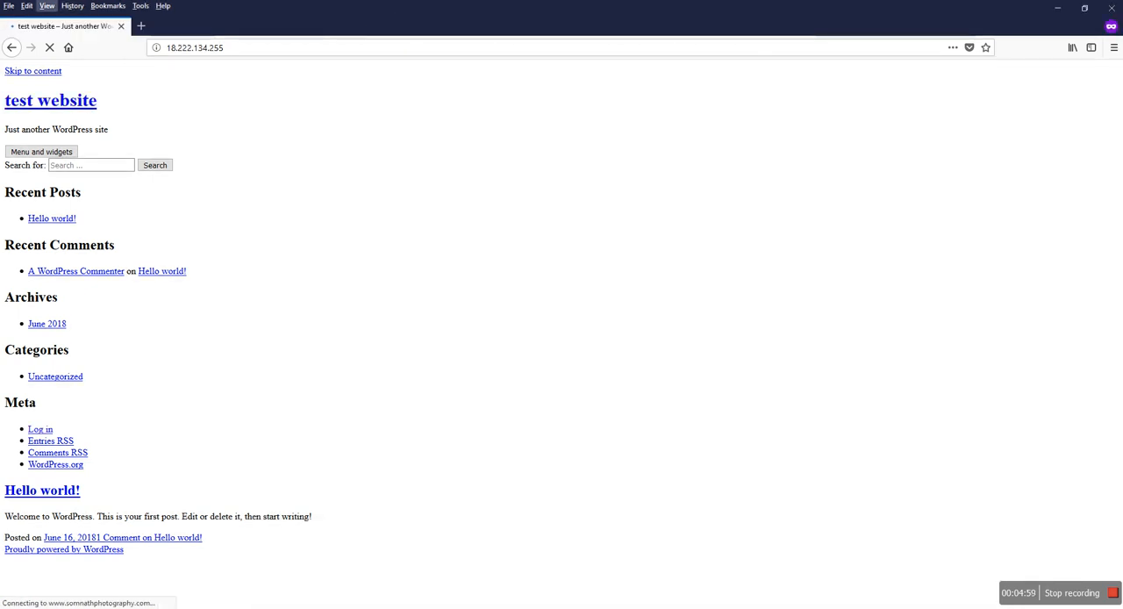
{"action": "mouse_move", "coordinate": [302, 218]}
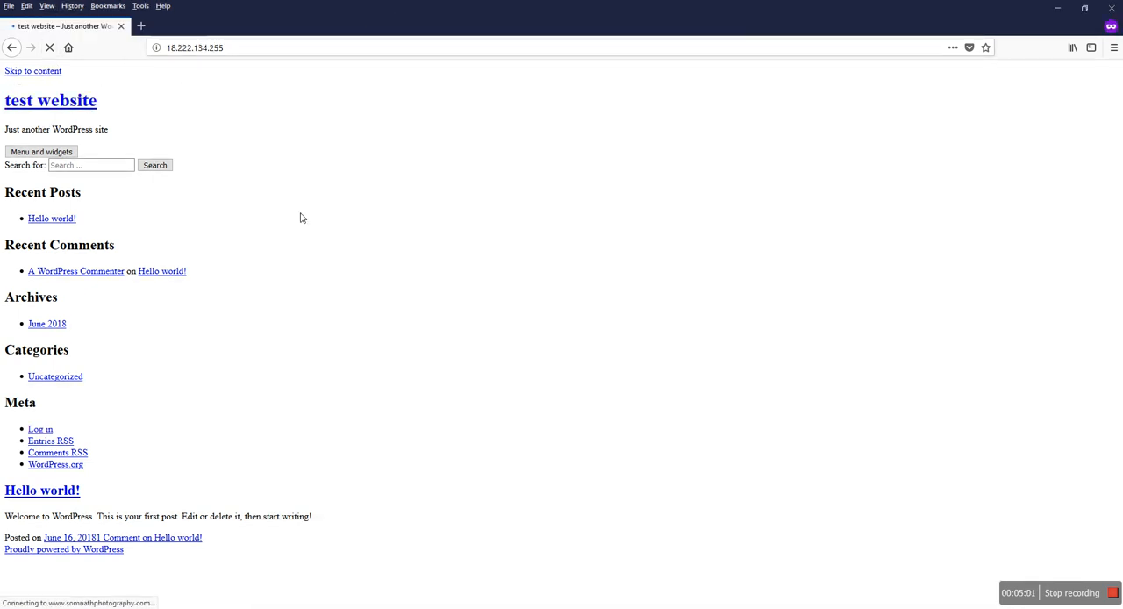
{"action": "mouse_move", "coordinate": [421, 383]}
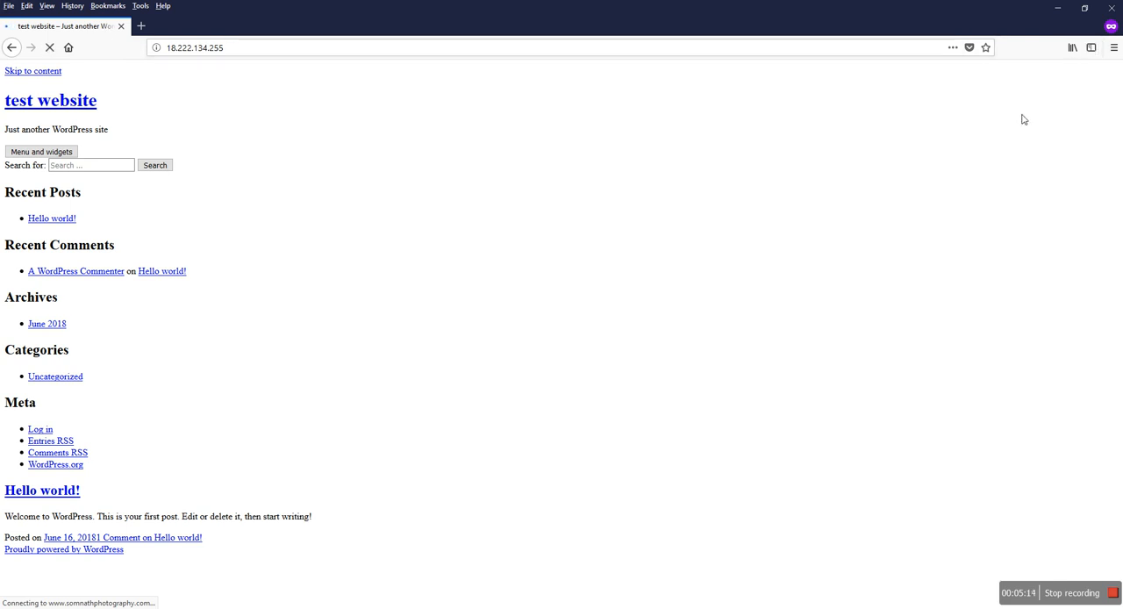
{"action": "mouse_move", "coordinate": [633, 314]}
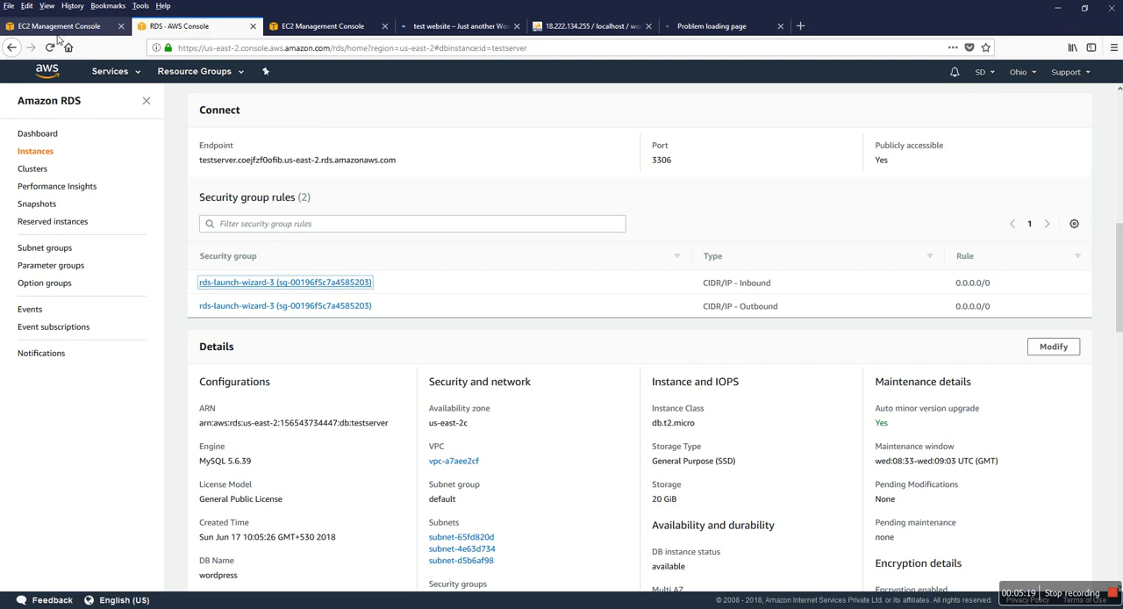
Step: Show the EC2 Instances list with the running Ubuntu14.04 web server
{"action": "left_click", "coordinate": [62, 25]}
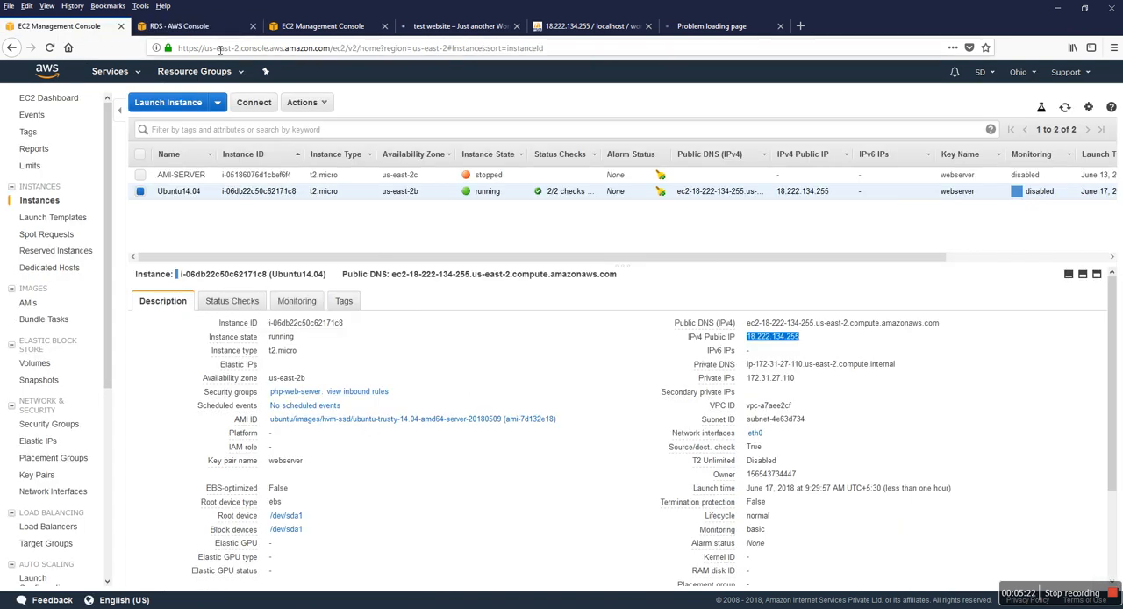
{"action": "mouse_move", "coordinate": [610, 466]}
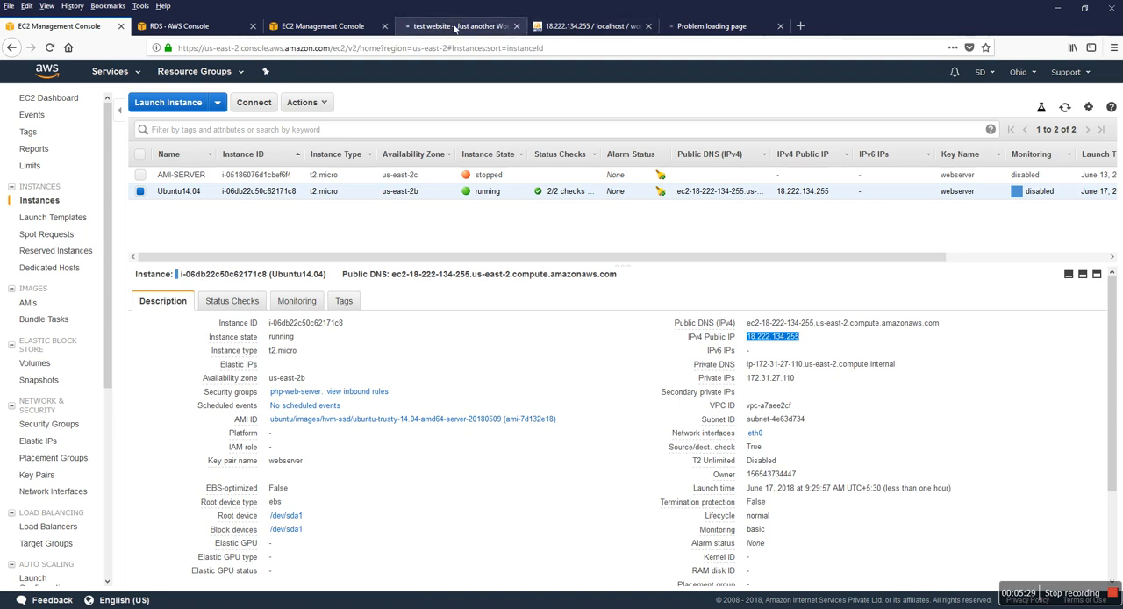
{"action": "mouse_move", "coordinate": [460, 25]}
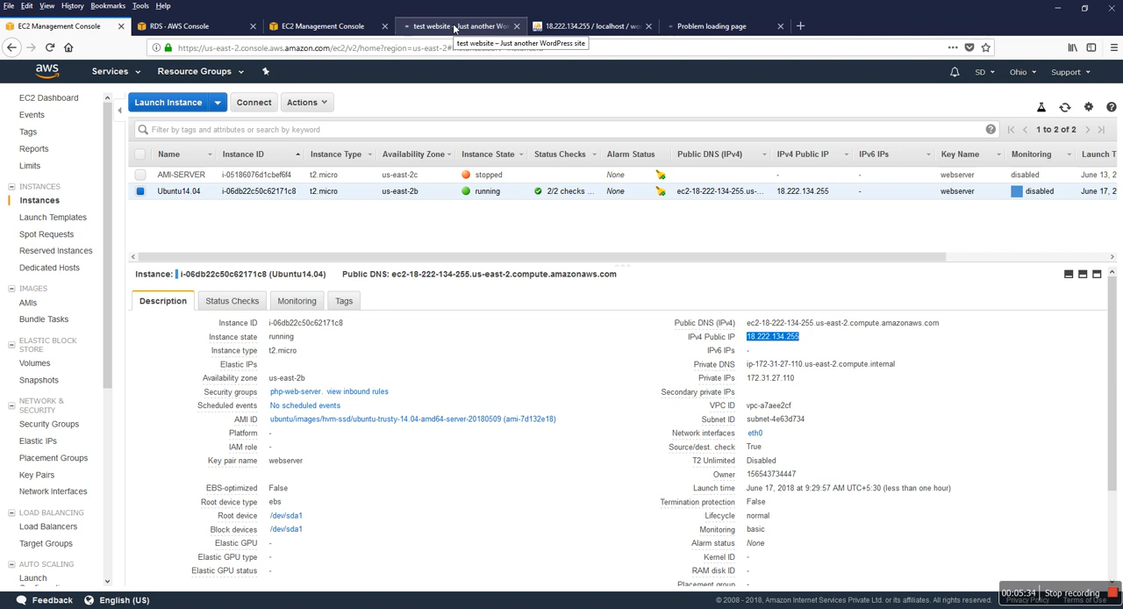
{"action": "mouse_move", "coordinate": [713, 544]}
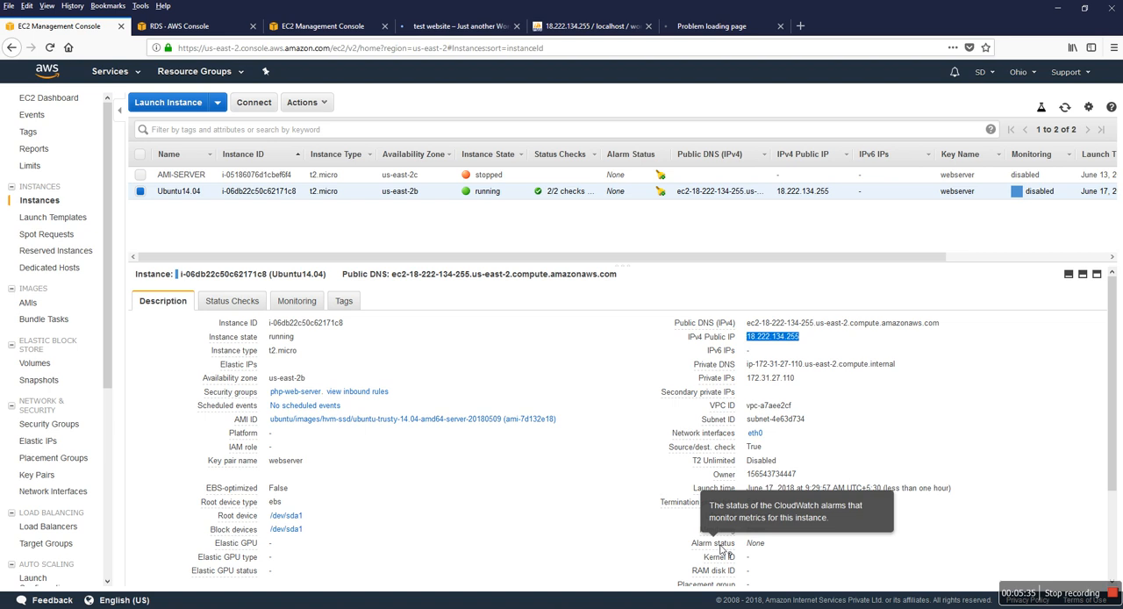